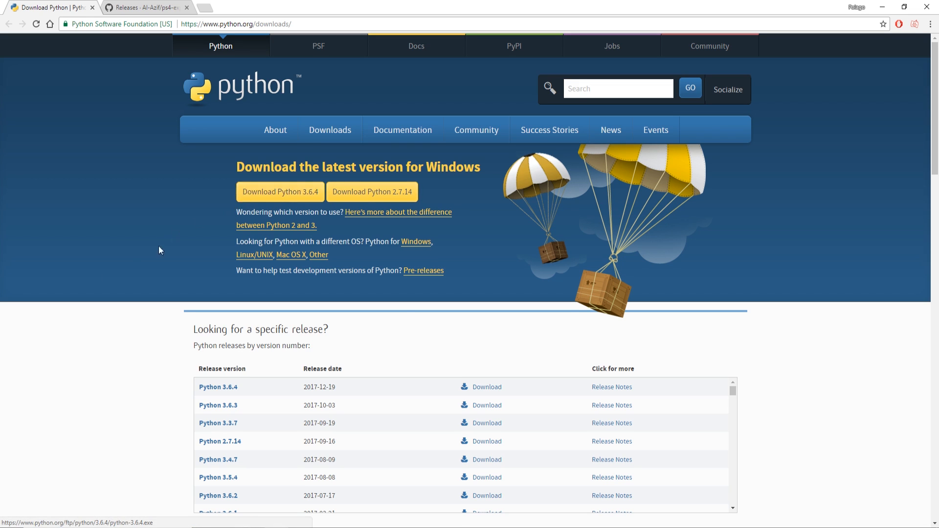
# Download the Python 3.6.4 Windows installer into the Jailbreak Mods\PS4 folder
pyautogui.click(143, 7)
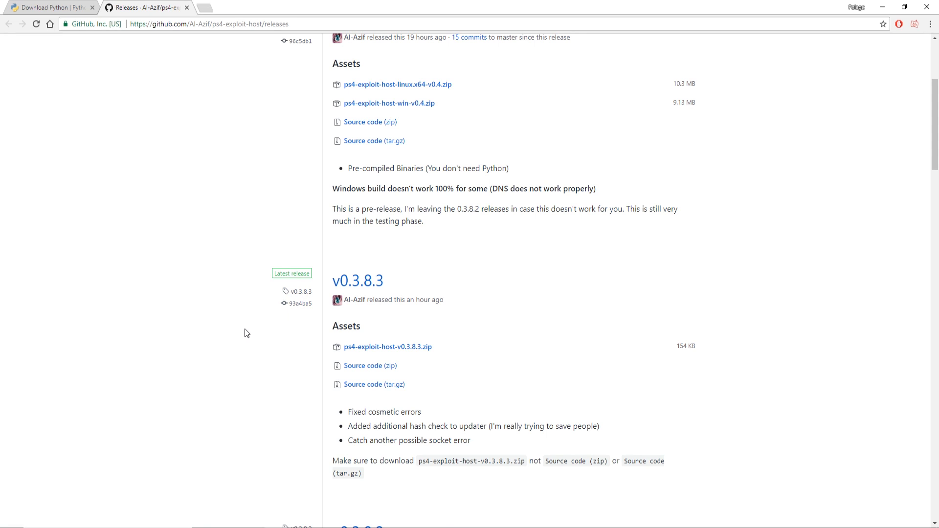
pyautogui.moveTo(305, 346)
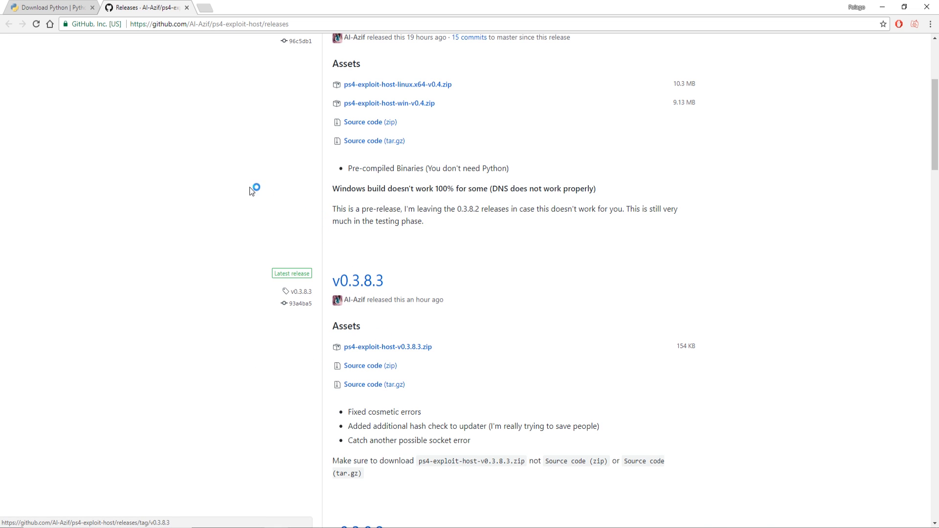
pyautogui.moveTo(289, 169)
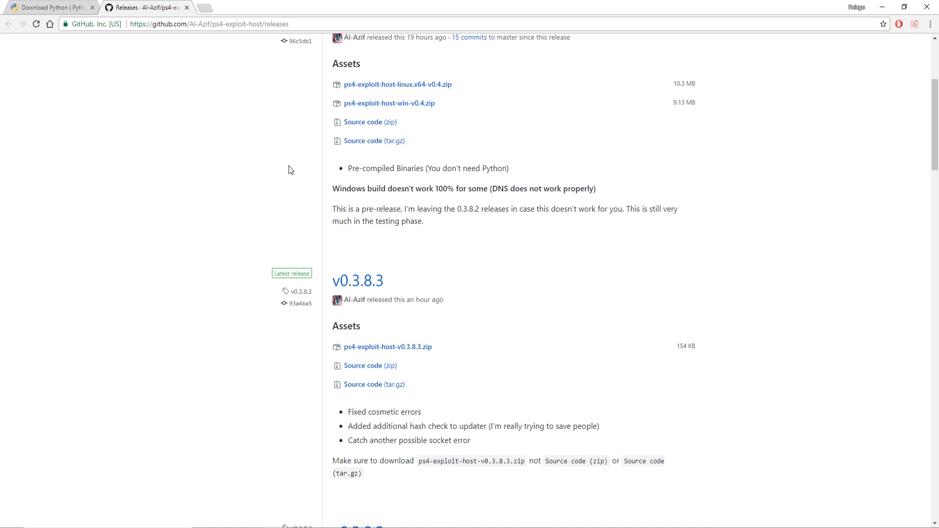
pyautogui.moveTo(358, 280)
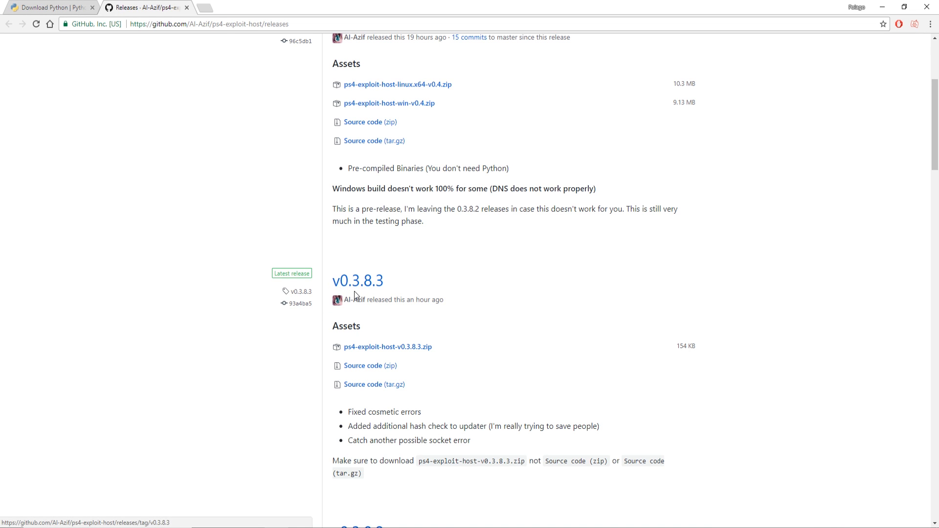
pyautogui.moveTo(358, 281)
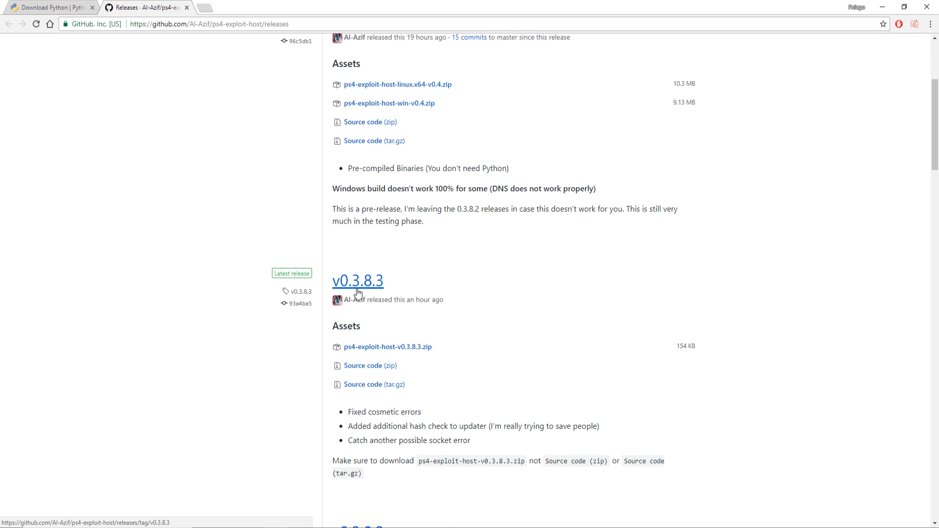
pyautogui.moveTo(476, 408)
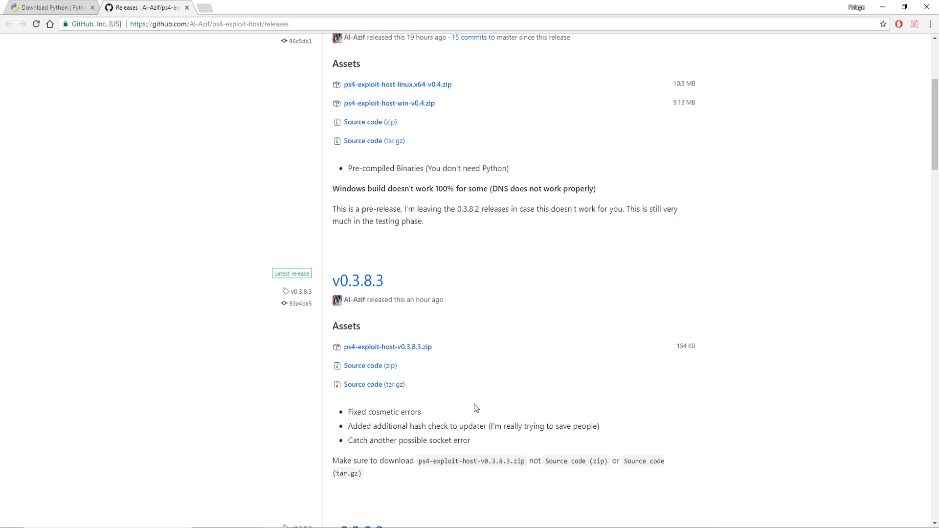
pyautogui.click(48, 7)
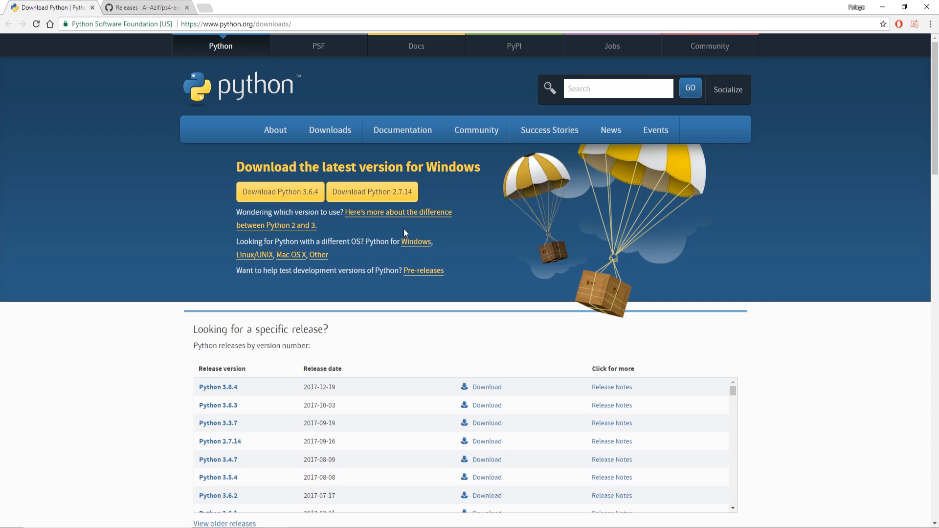
pyautogui.click(279, 192)
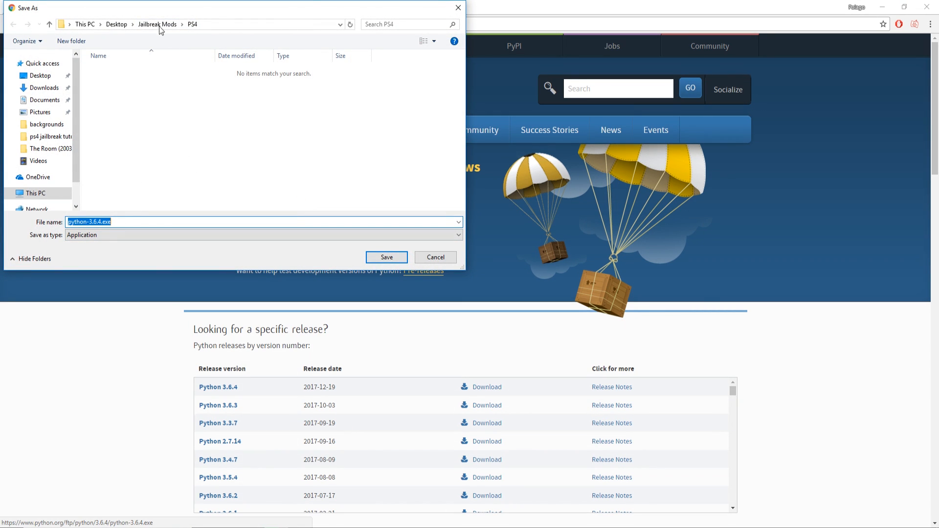
pyautogui.click(386, 257)
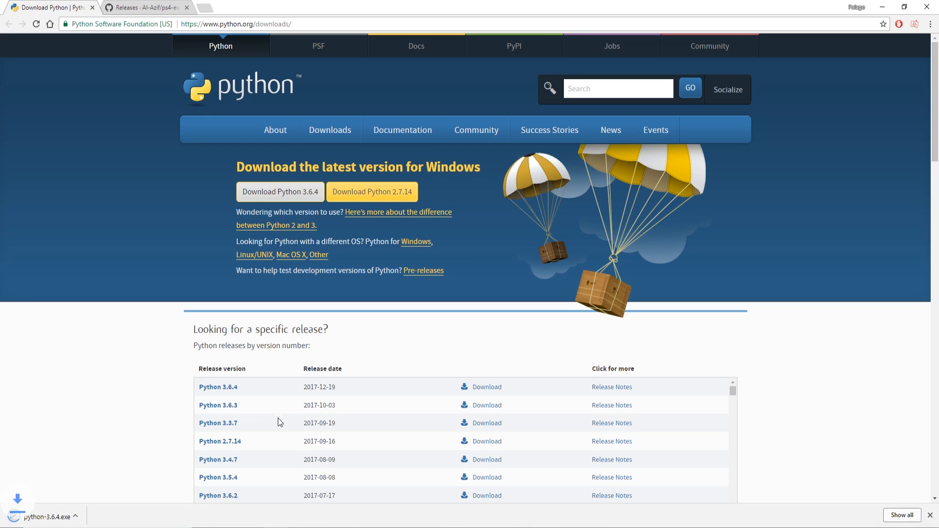
# Run the installer with Add Python 3.6 to PATH ticked and start Install Now
pyautogui.click(45, 516)
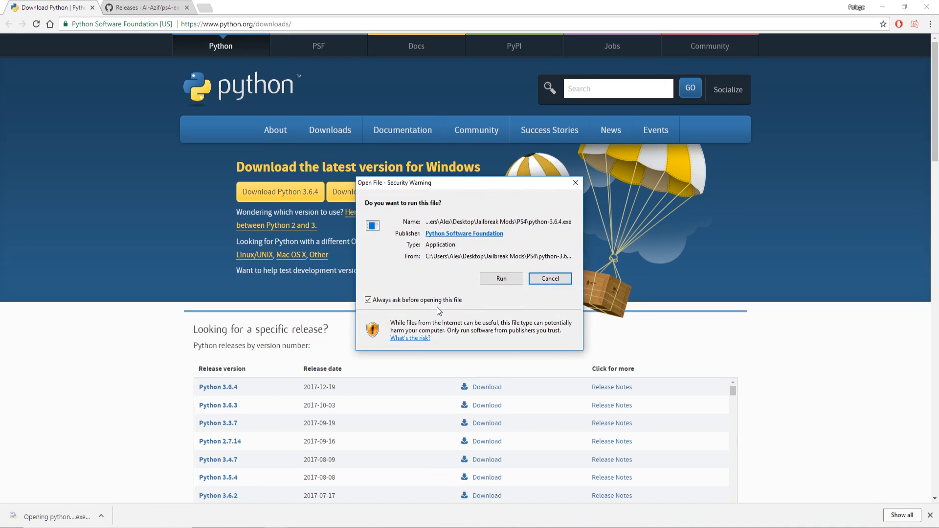
pyautogui.click(501, 279)
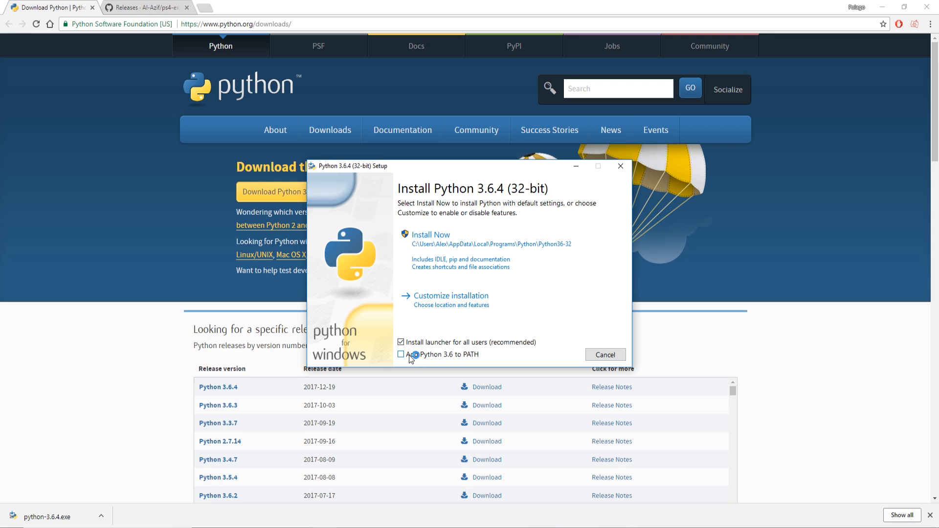
pyautogui.click(401, 355)
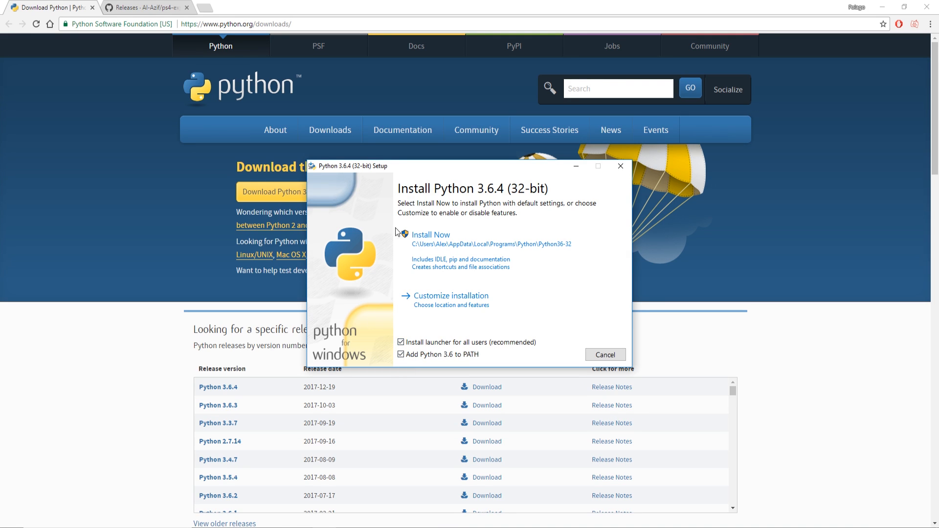
pyautogui.click(431, 234)
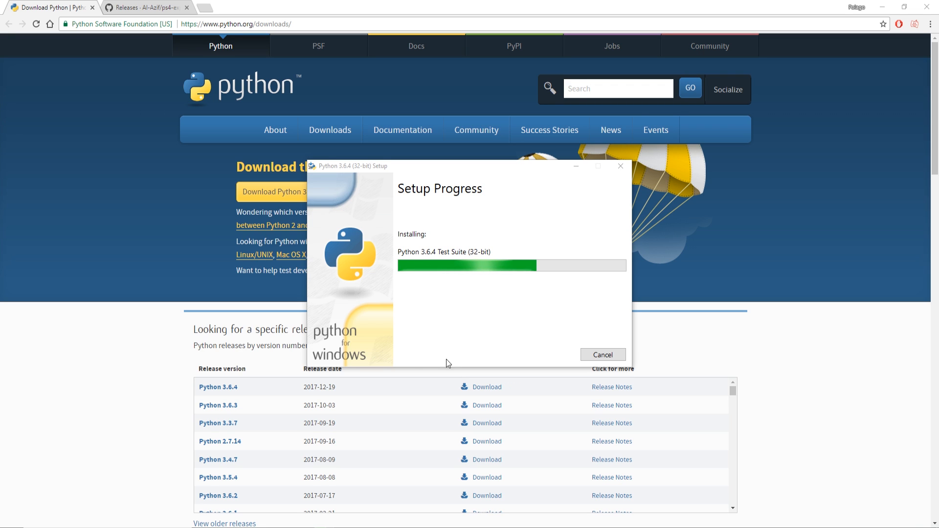
# Download ps4-exploit-host-v0.3.8.3.zip from GitHub releases into the PS4 folder
pyautogui.click(143, 7)
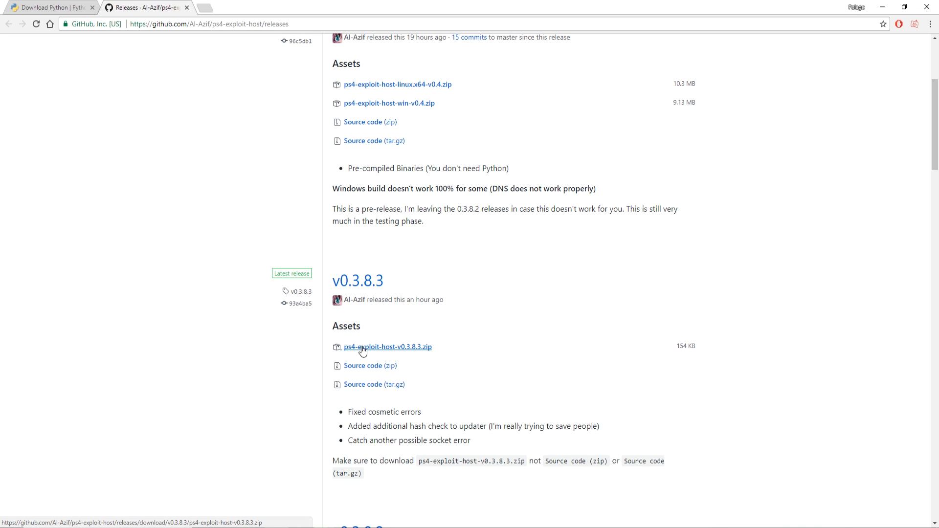
pyautogui.click(388, 347)
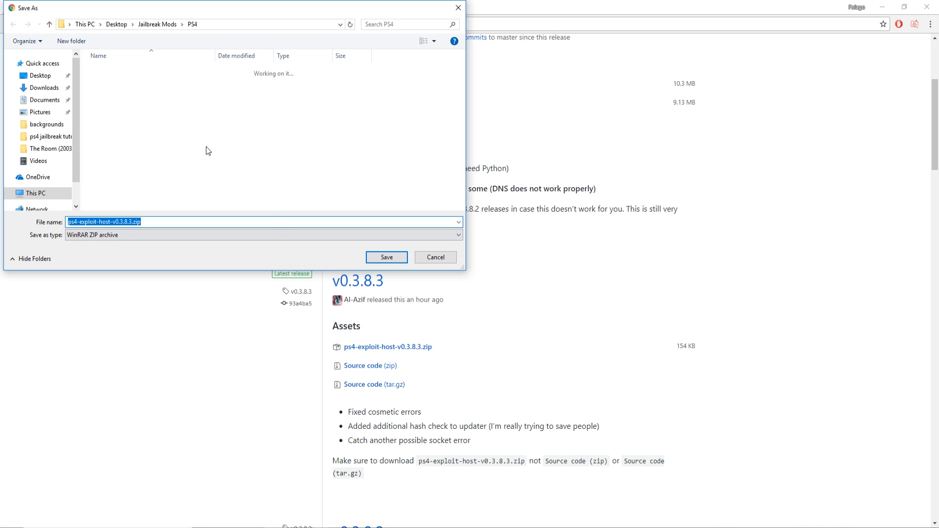
pyautogui.moveTo(407, 244)
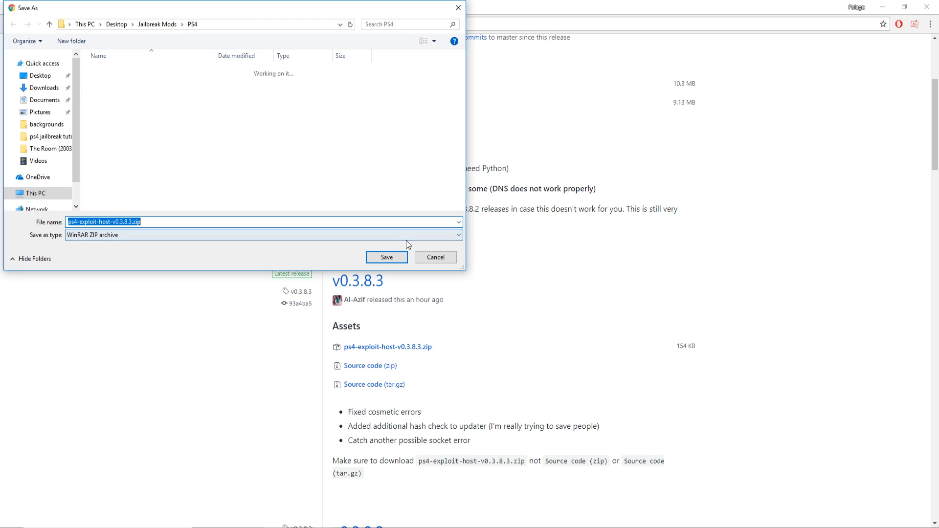
pyautogui.click(386, 257)
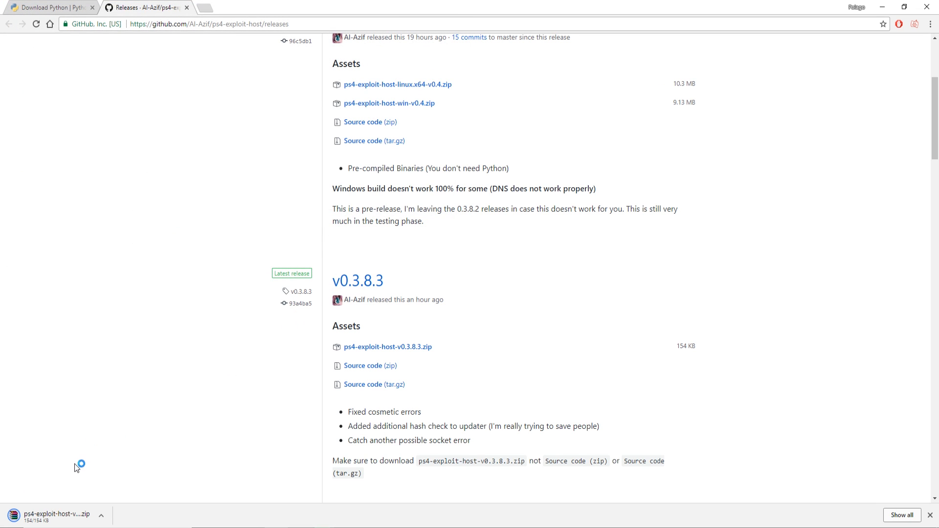
pyautogui.moveTo(54, 516)
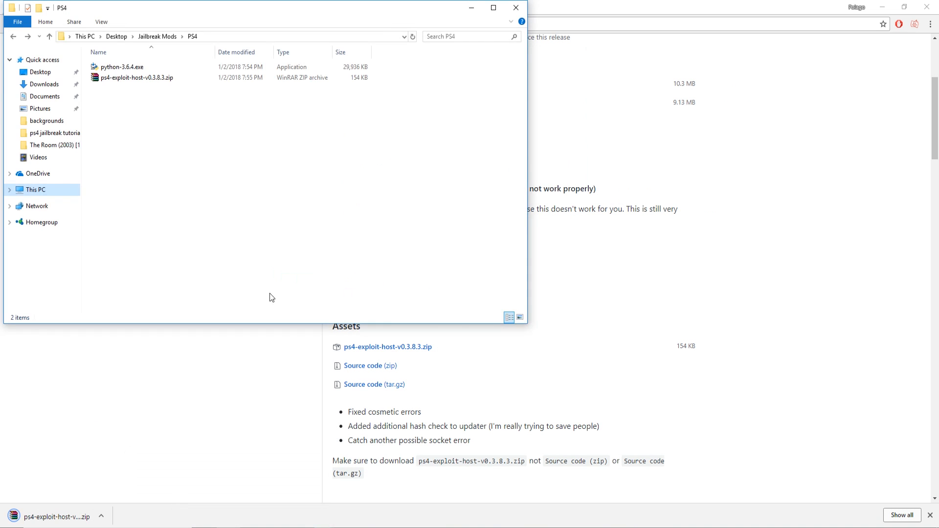
# Extract the zip here and go into ps4-exploit-host\payloads with its PUT PAYLOADS HERE placeholder
pyautogui.rightClick(134, 66)
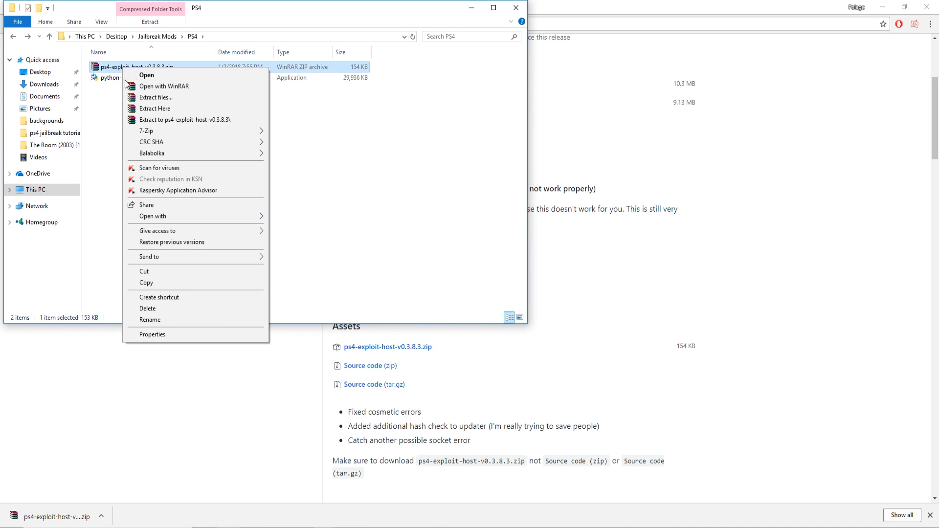
pyautogui.click(154, 109)
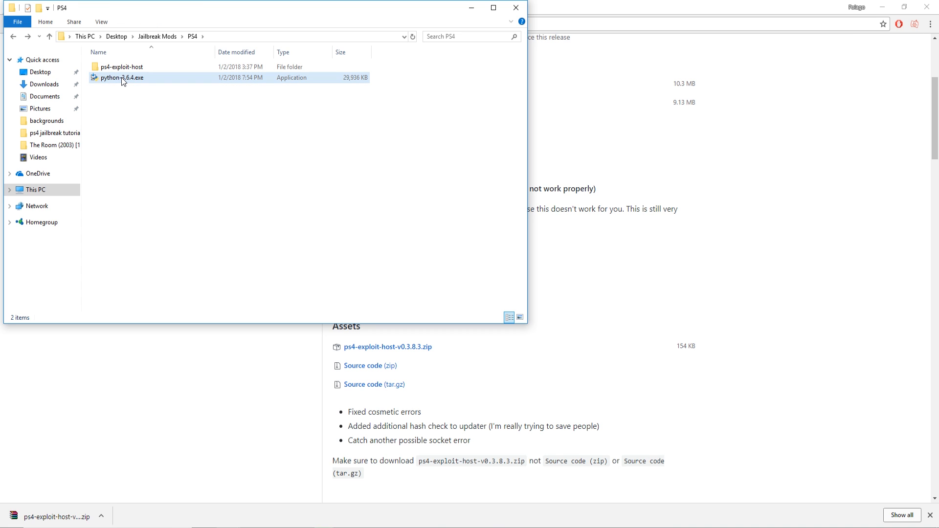
pyautogui.doubleClick(121, 67)
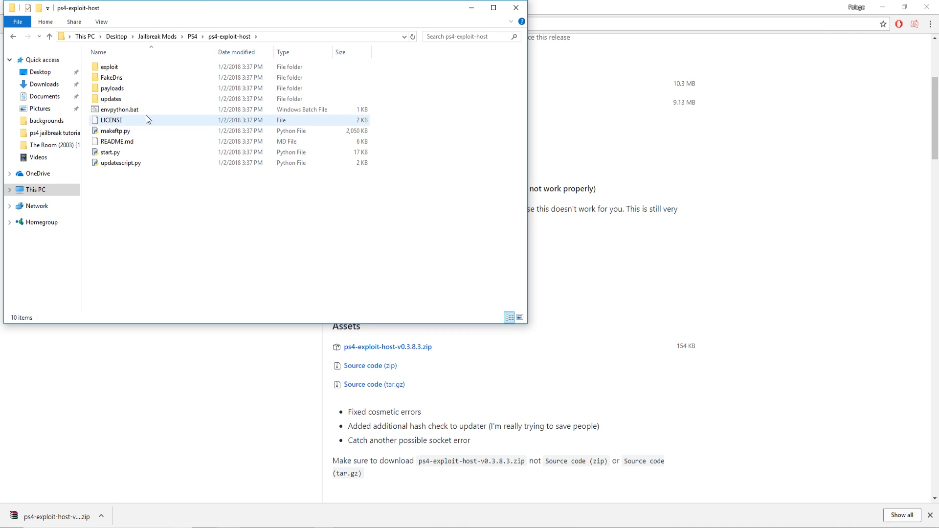
pyautogui.click(118, 109)
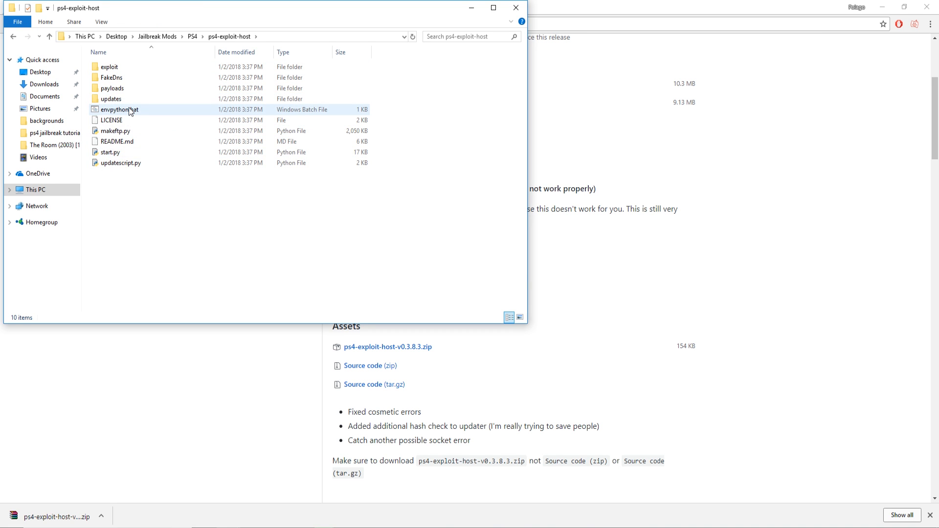
pyautogui.doubleClick(111, 88)
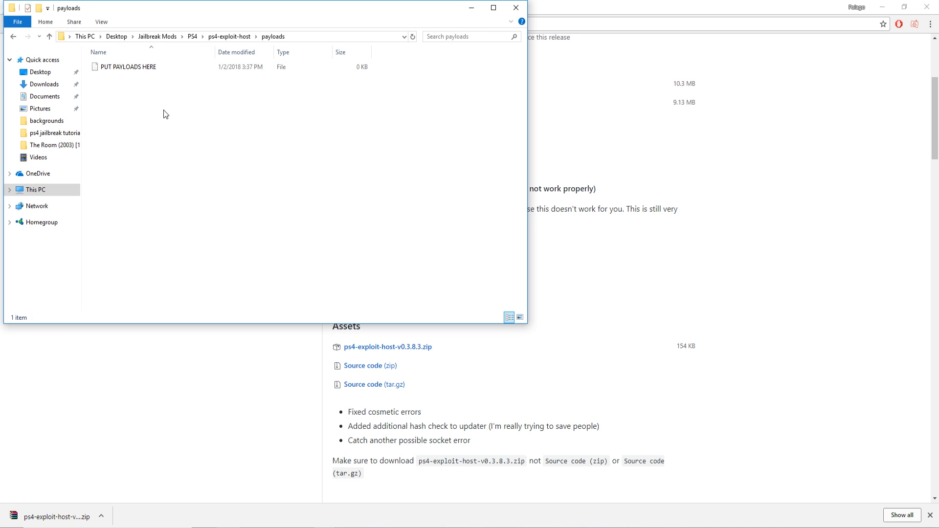
pyautogui.moveTo(139, 100)
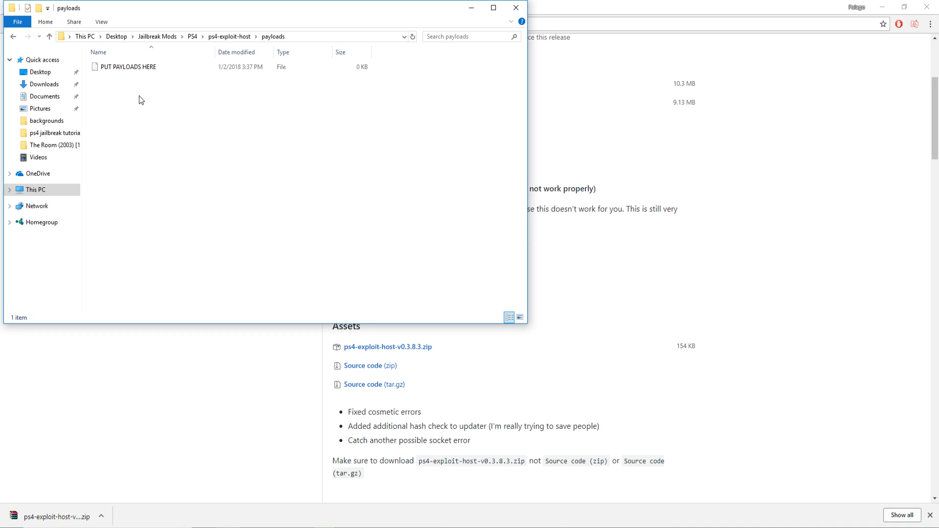
pyautogui.moveTo(188, 178)
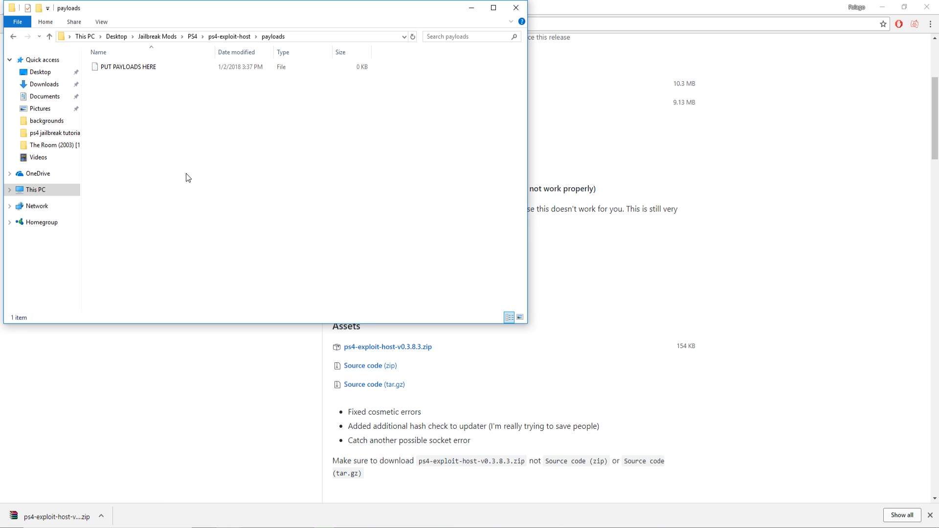
pyautogui.moveTo(191, 184)
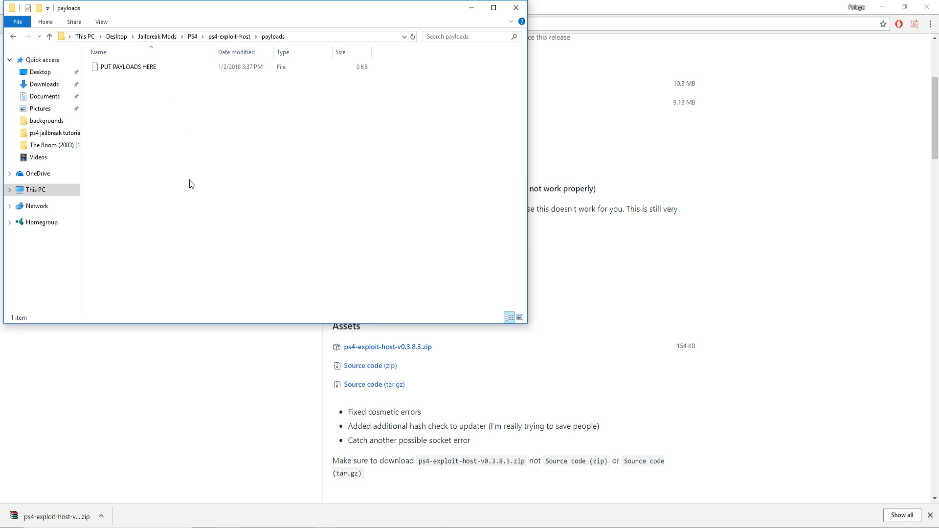
pyautogui.moveTo(173, 172)
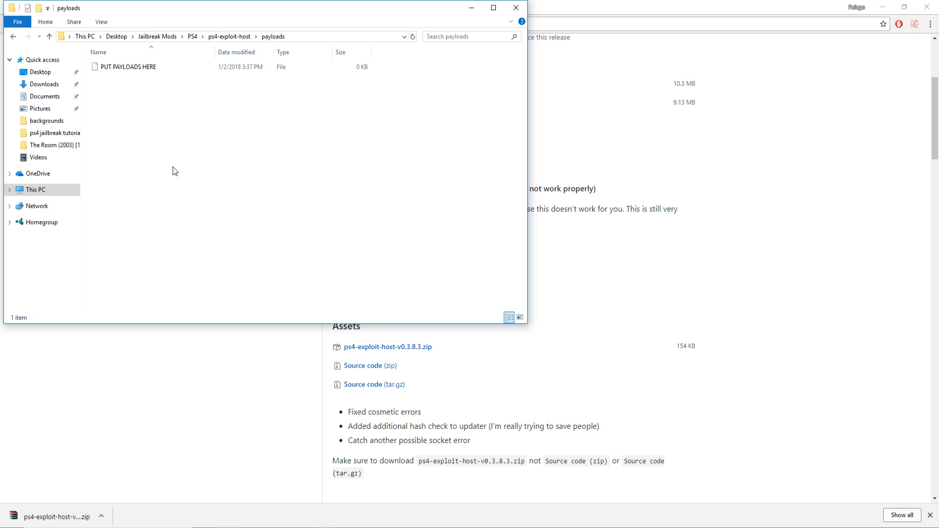
pyautogui.moveTo(191, 125)
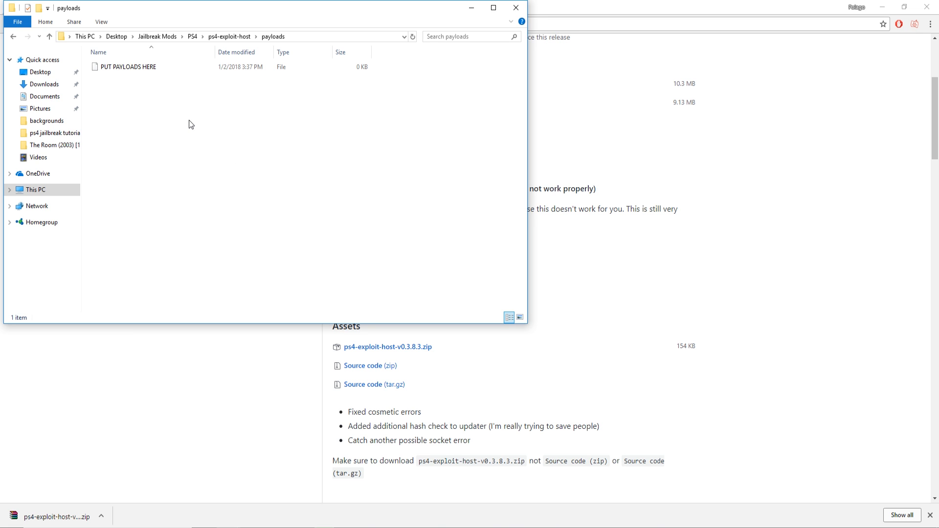
pyautogui.moveTo(151, 151)
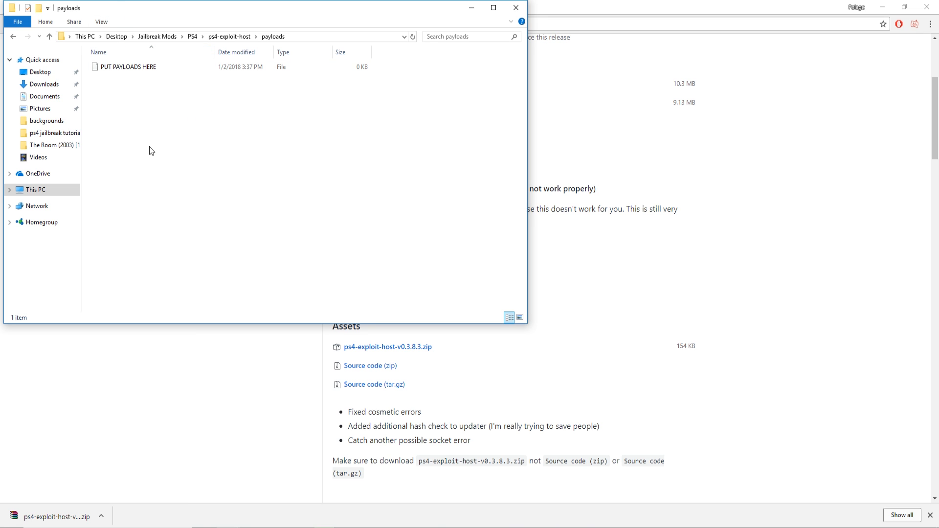
pyautogui.moveTo(176, 162)
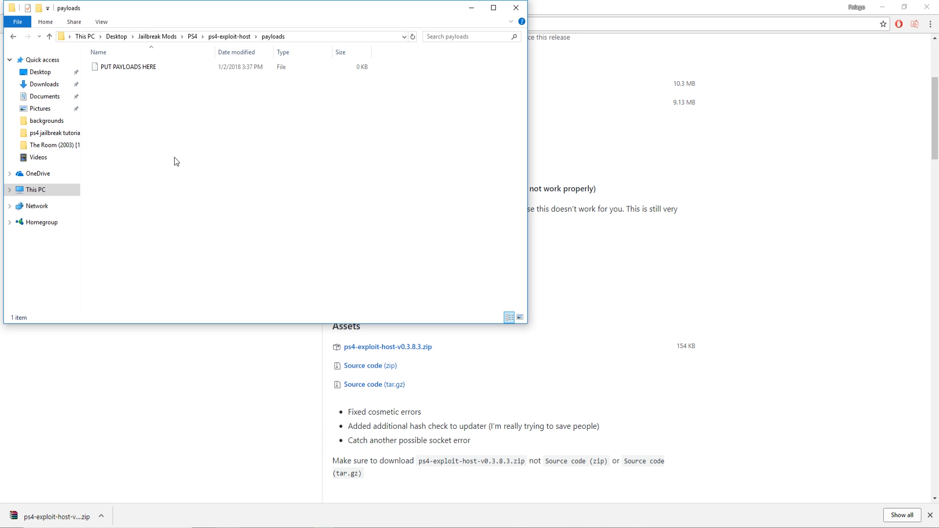
pyautogui.moveTo(297, 233)
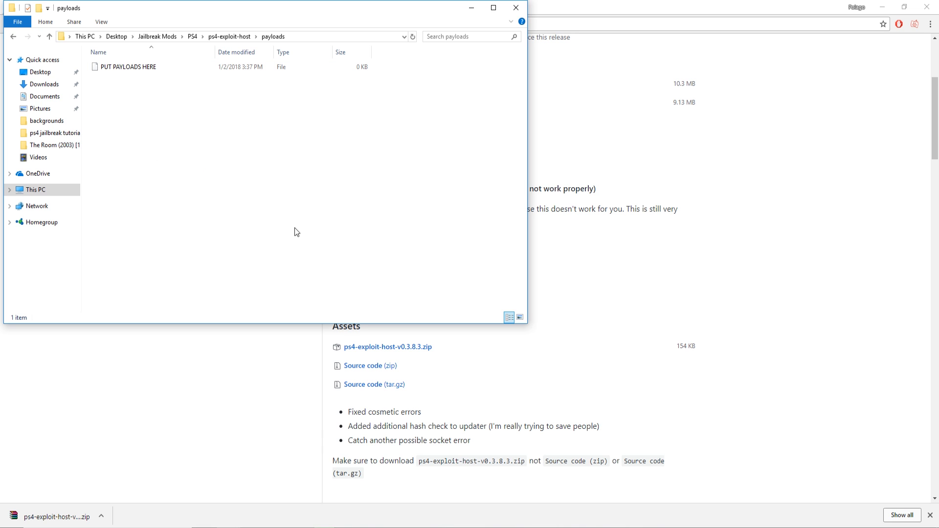
pyautogui.moveTo(284, 234)
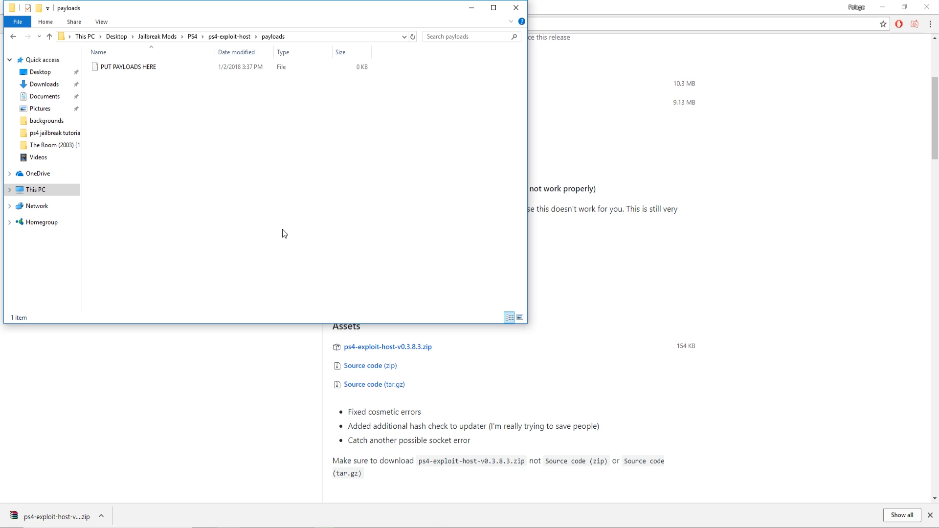
pyautogui.moveTo(6, 46)
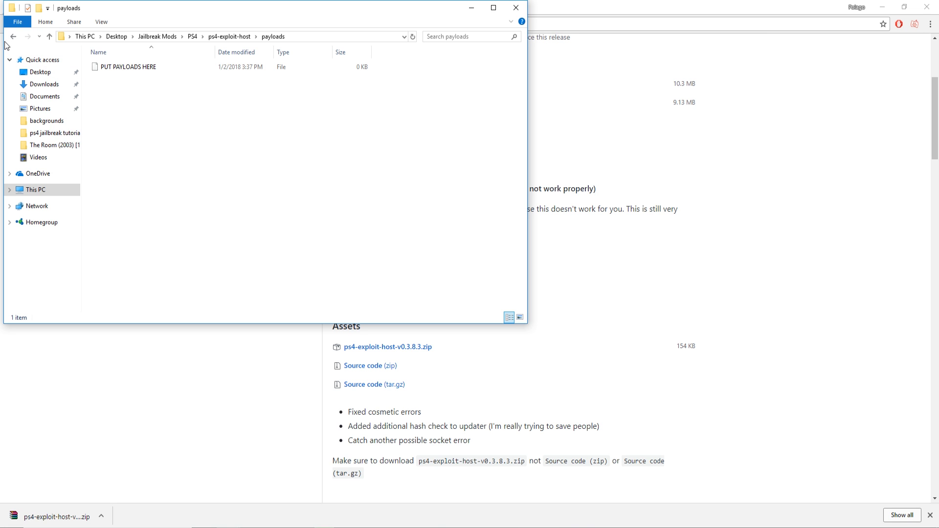
# Return to the ps4-exploit-host folder and close the successful Python setup notice
pyautogui.click(13, 36)
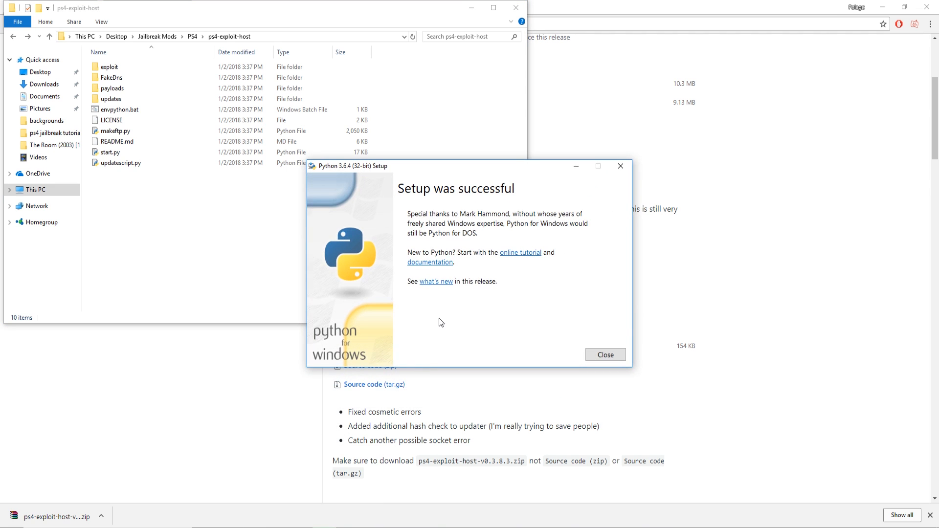
pyautogui.click(605, 354)
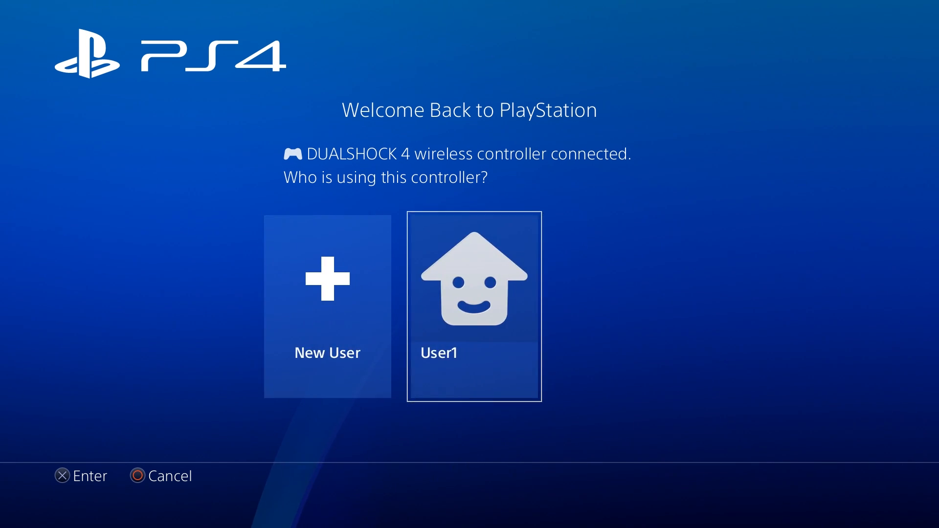
# Select User1 on the Welcome Back to PlayStation screen
pyautogui.click(473, 305)
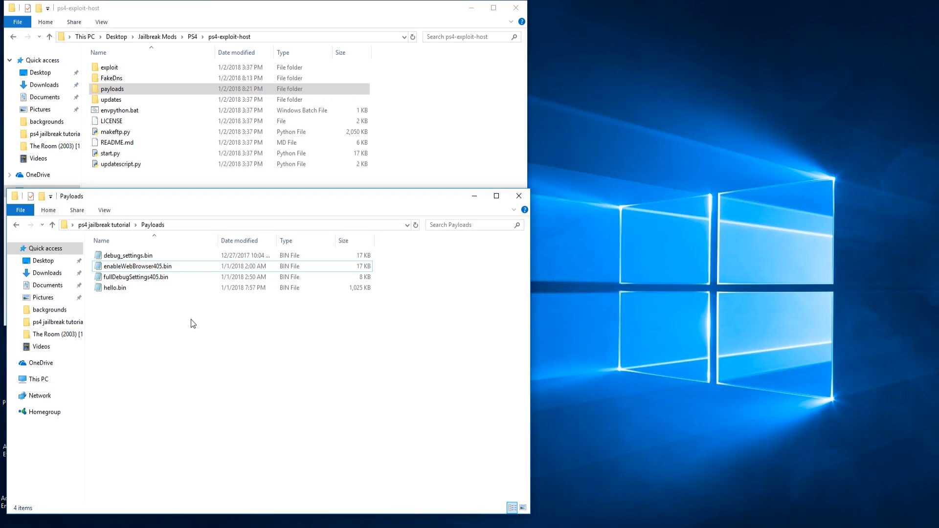
pyautogui.moveTo(377, 282)
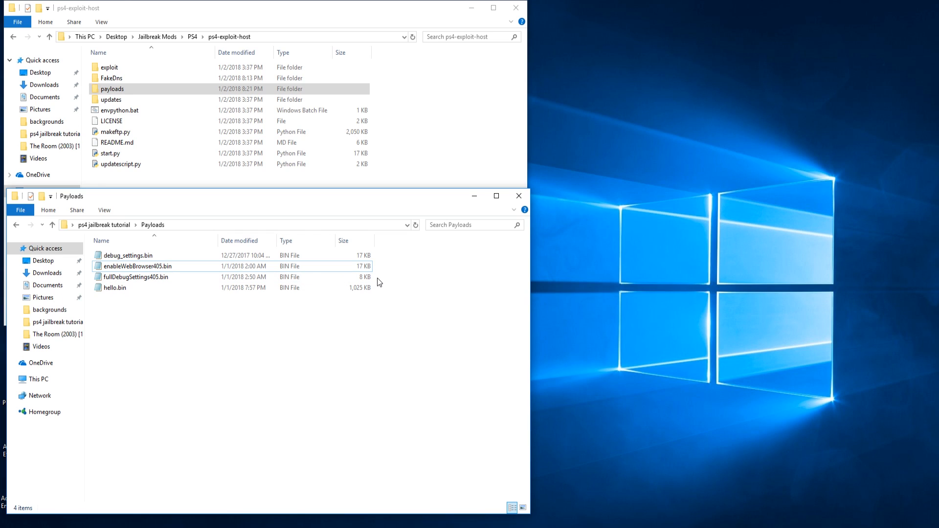
# Drag enableWebBrowser405.bin and fullDebugSettings405.bin into payloads and check the copies
pyautogui.click(135, 277)
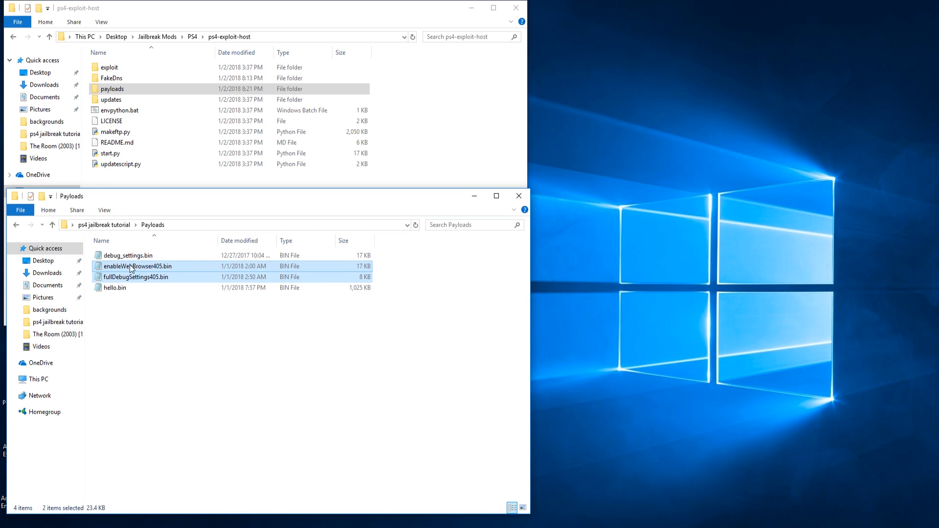
pyautogui.moveTo(154, 277)
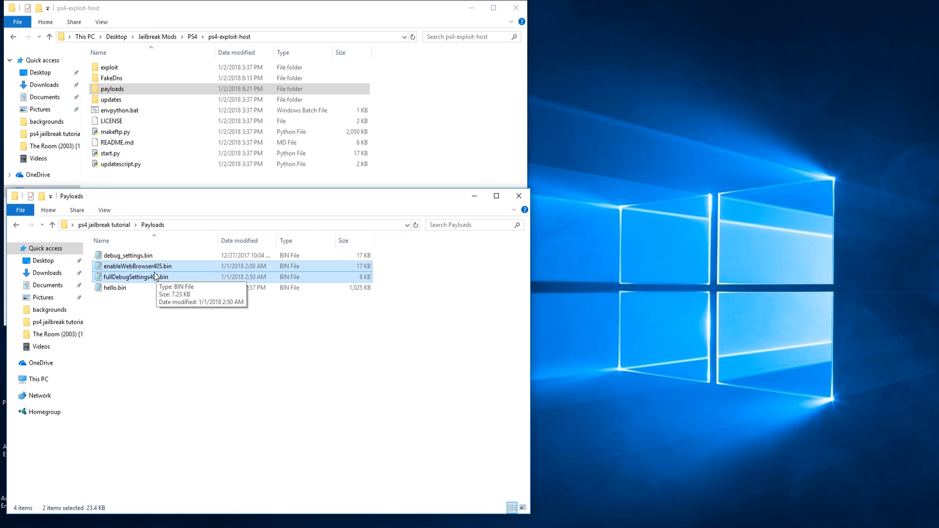
pyautogui.moveTo(161, 262)
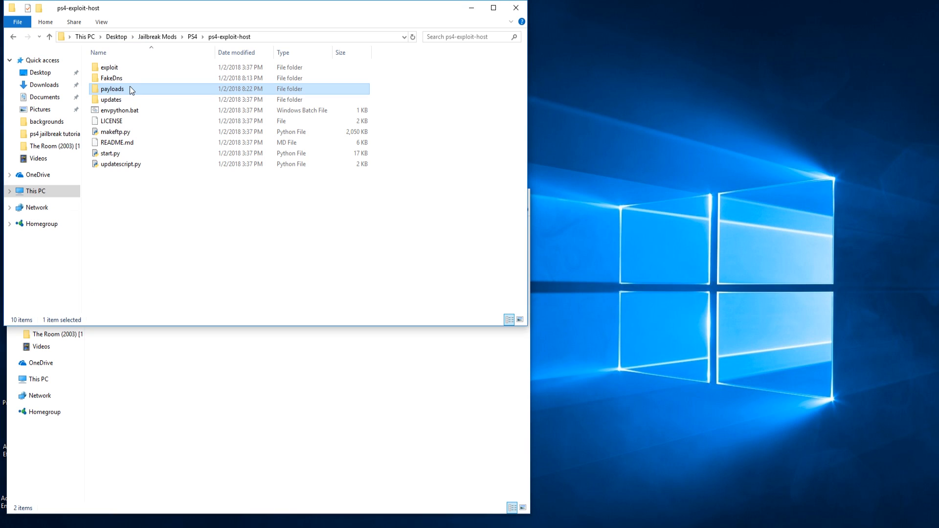
pyautogui.doubleClick(112, 89)
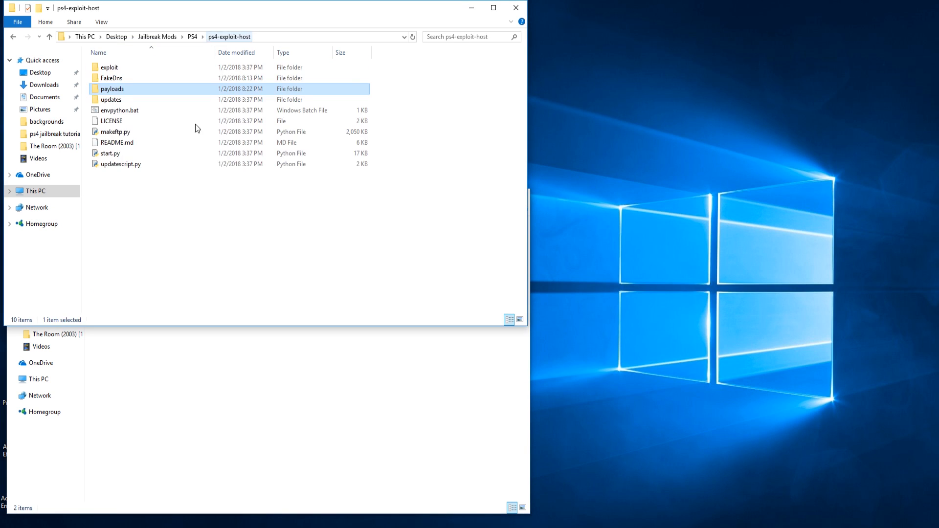
pyautogui.moveTo(137, 161)
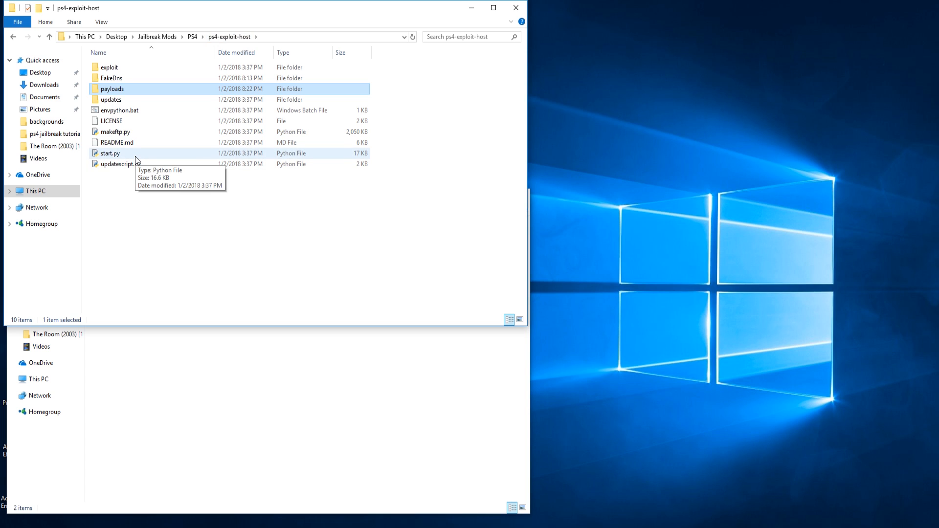
# Launch start.py so the DNS and HTTP servers run with DNS IP 10.0.0.31
pyautogui.doubleClick(111, 154)
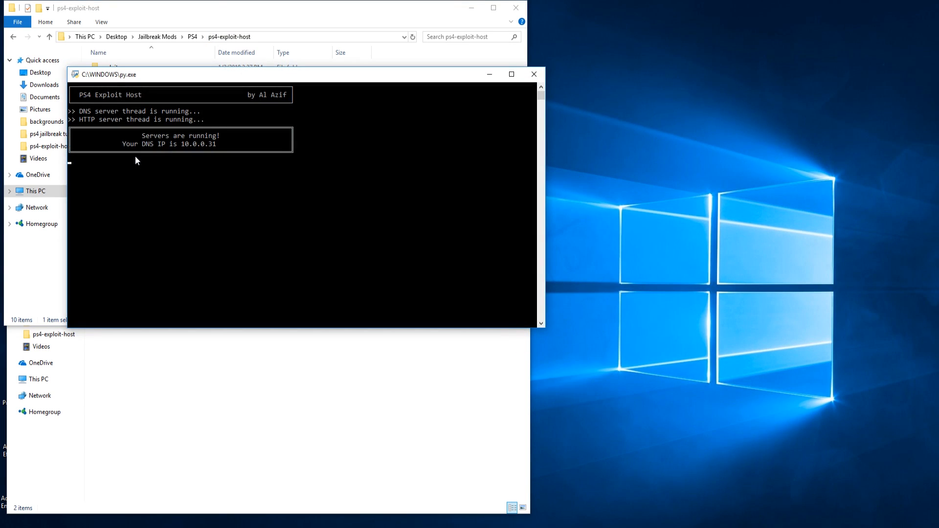
pyautogui.moveTo(309, 166)
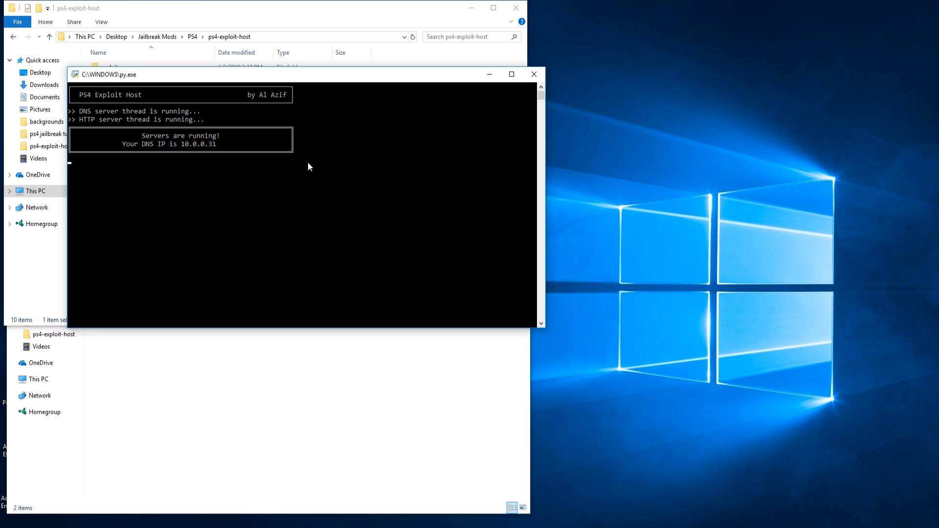
pyautogui.moveTo(268, 193)
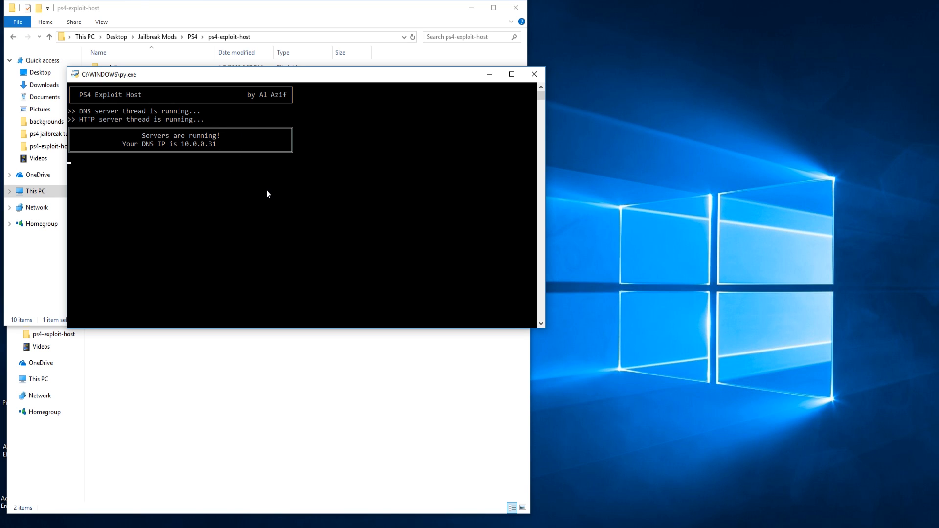
pyautogui.moveTo(335, 196)
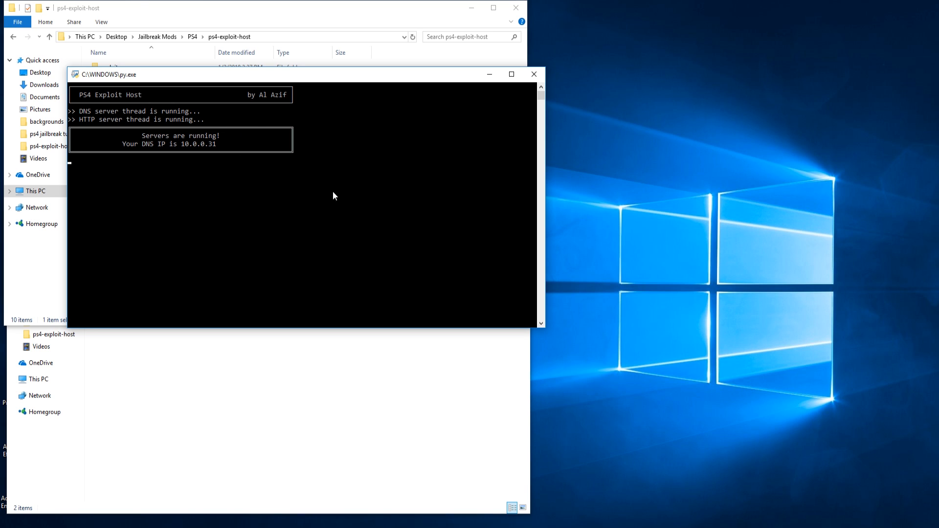
pyautogui.moveTo(225, 263)
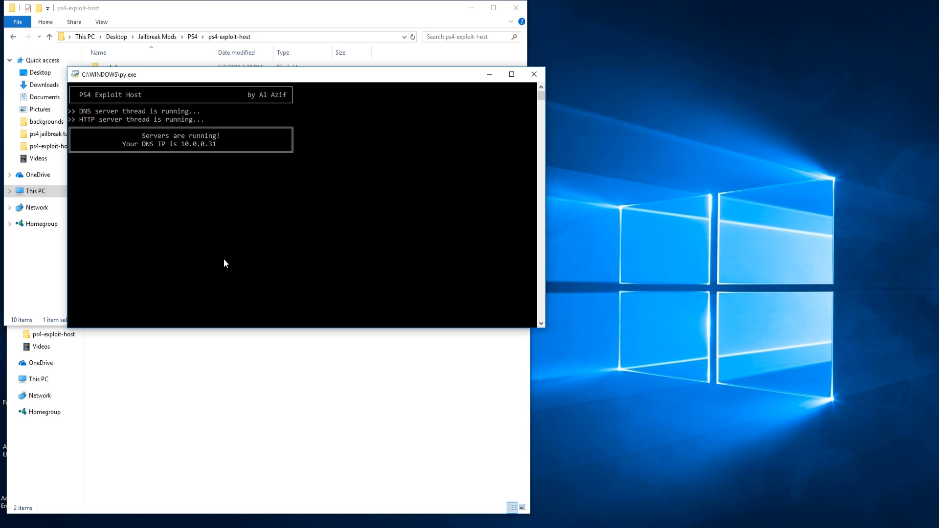
pyautogui.moveTo(214, 194)
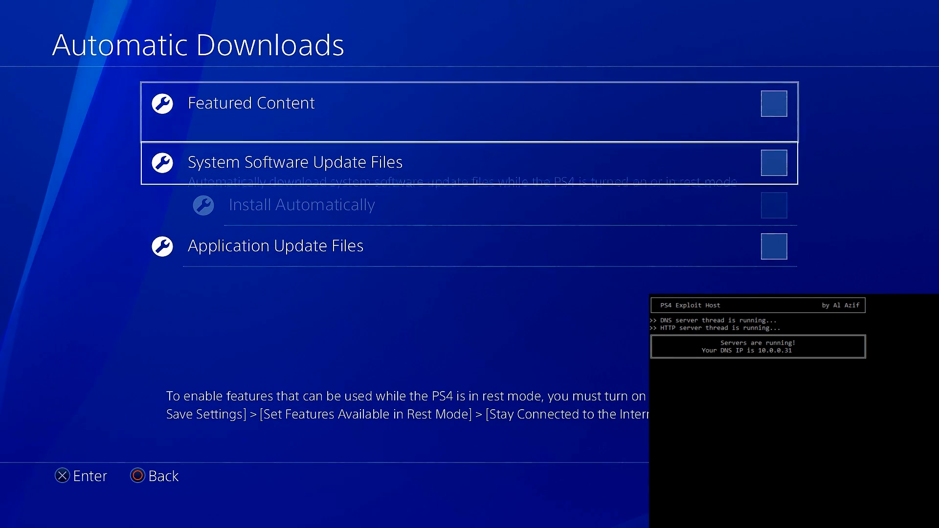
# Leave Featured Content, System Software and Application Update Files unchecked and back out to Settings
pyautogui.press('Up')
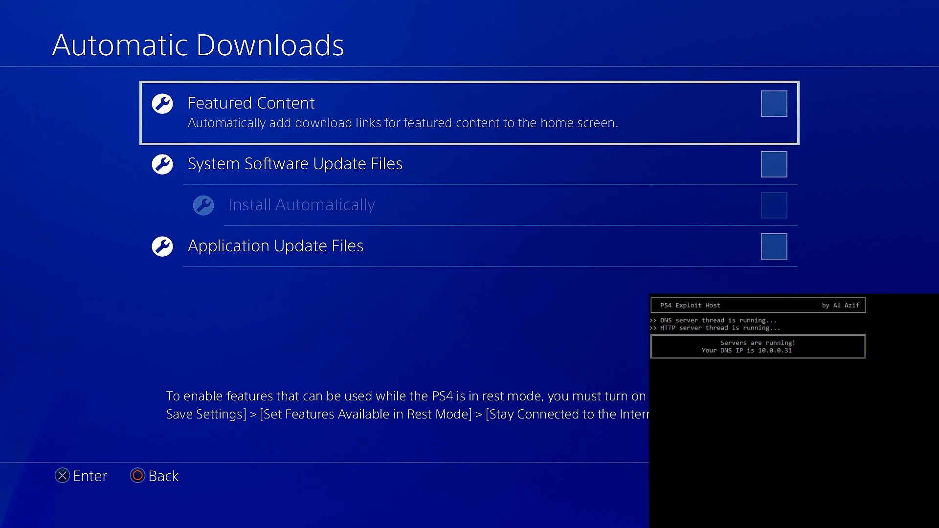
pyautogui.press('Back')
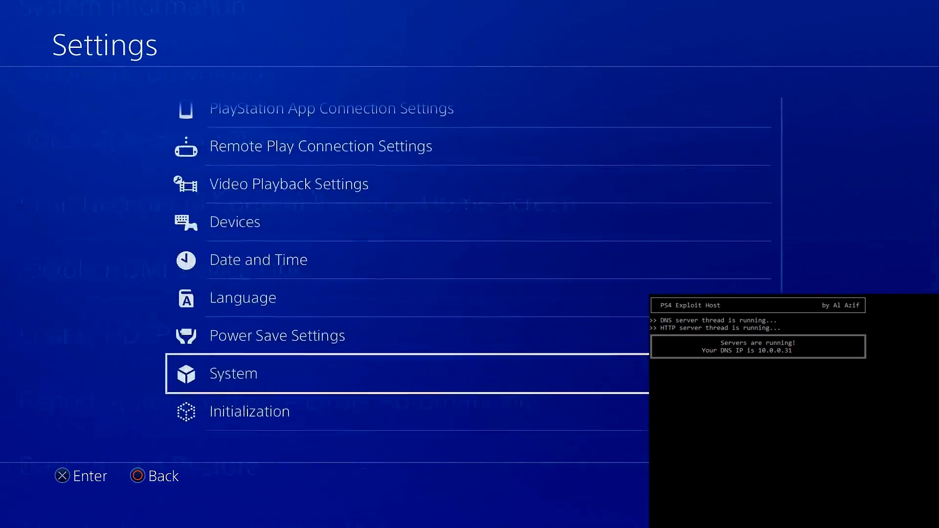
# Enter Primary DNS 10.0.0.31 in Custom internet setup and finish saving the connection
pyautogui.scroll(3)
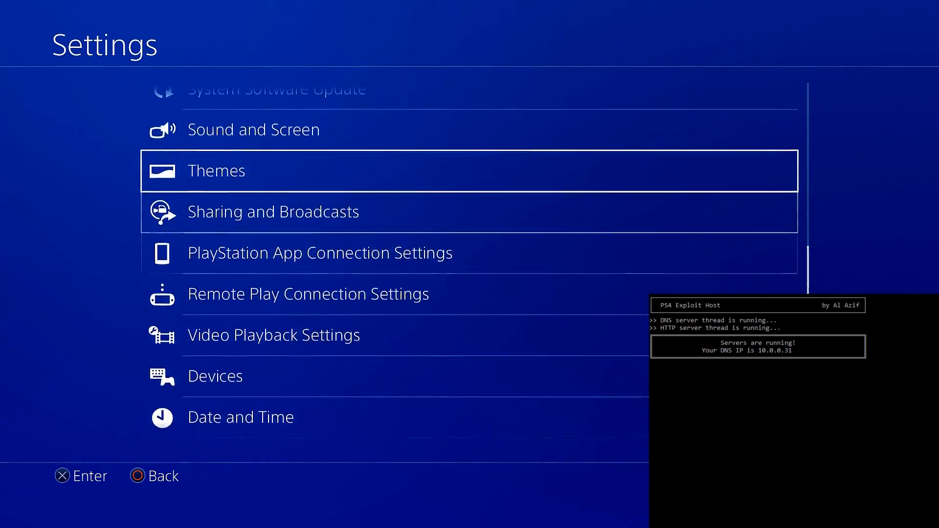
pyautogui.scroll(-3)
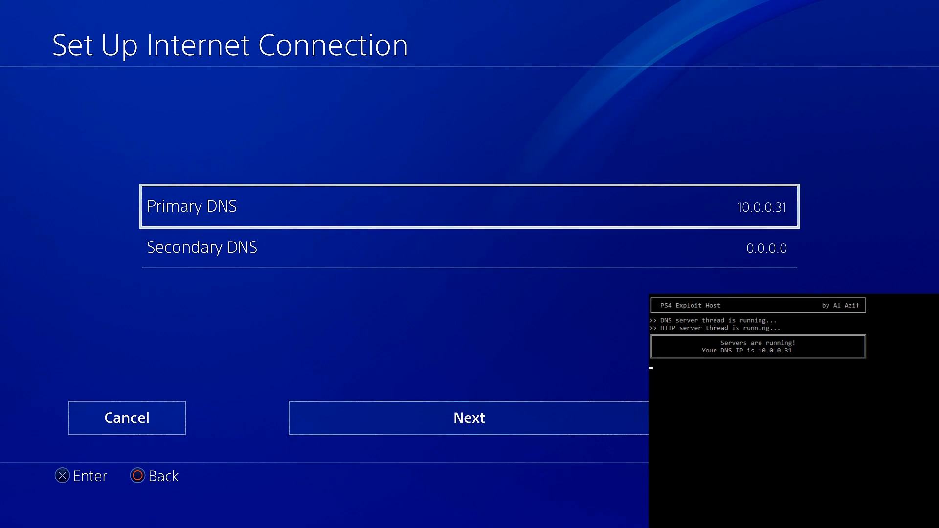
pyautogui.press('Down')
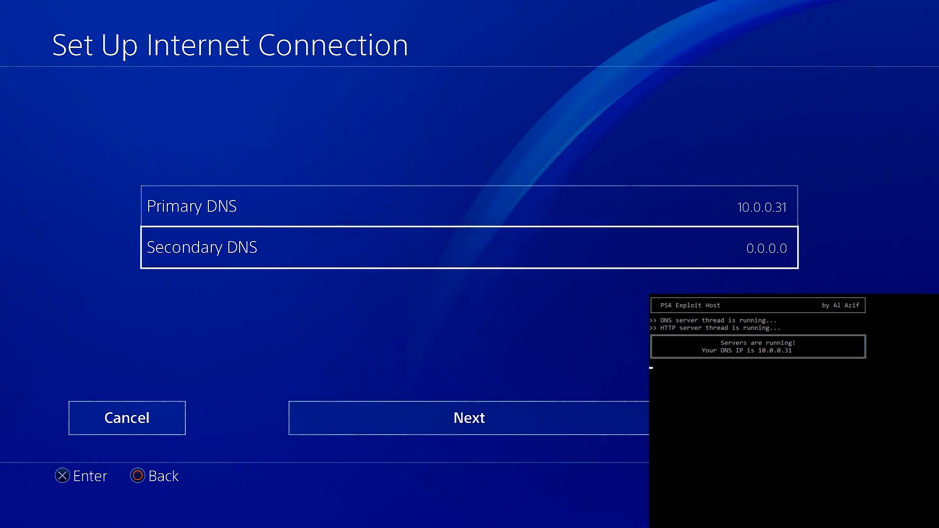
pyautogui.click(469, 418)
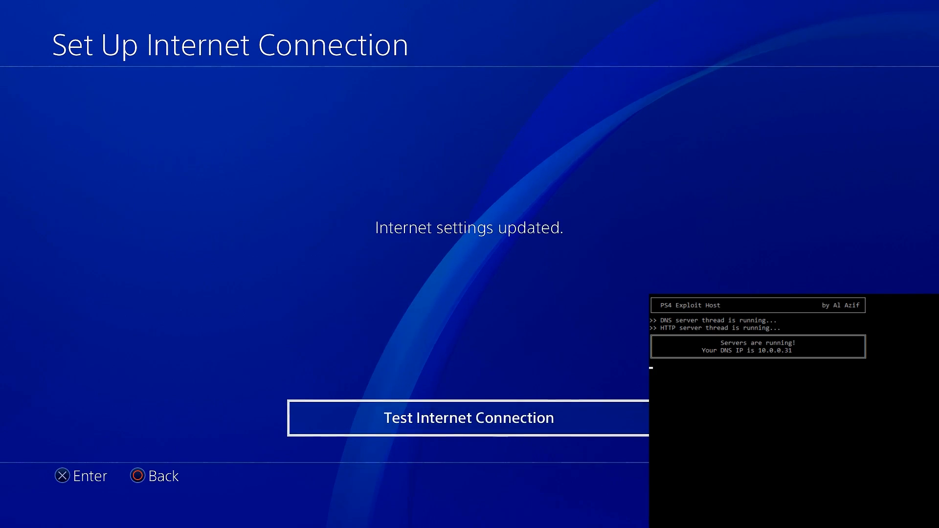
pyautogui.click(468, 418)
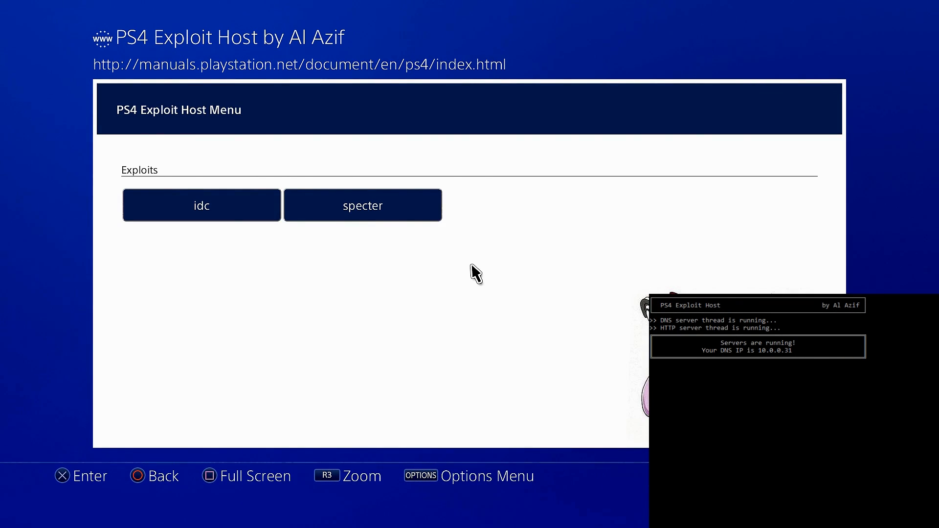
pyautogui.moveTo(299, 255)
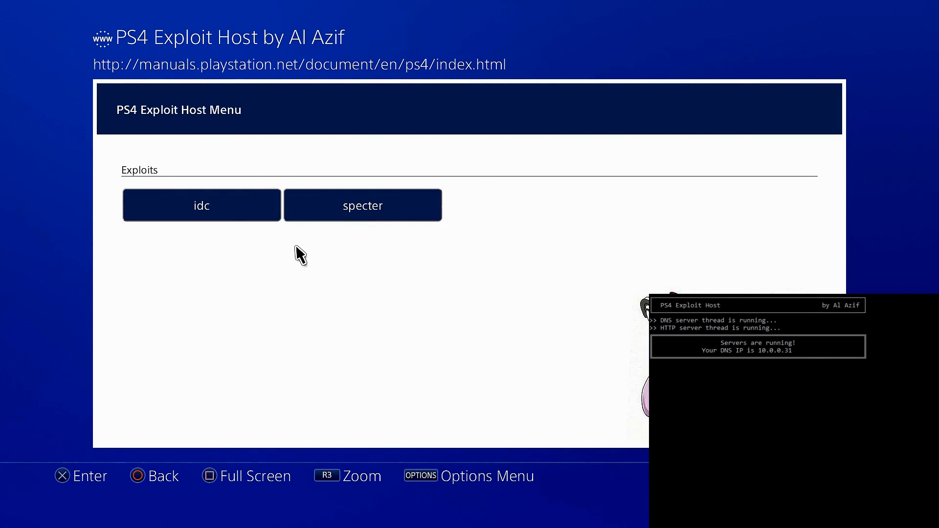
pyautogui.moveTo(312, 218)
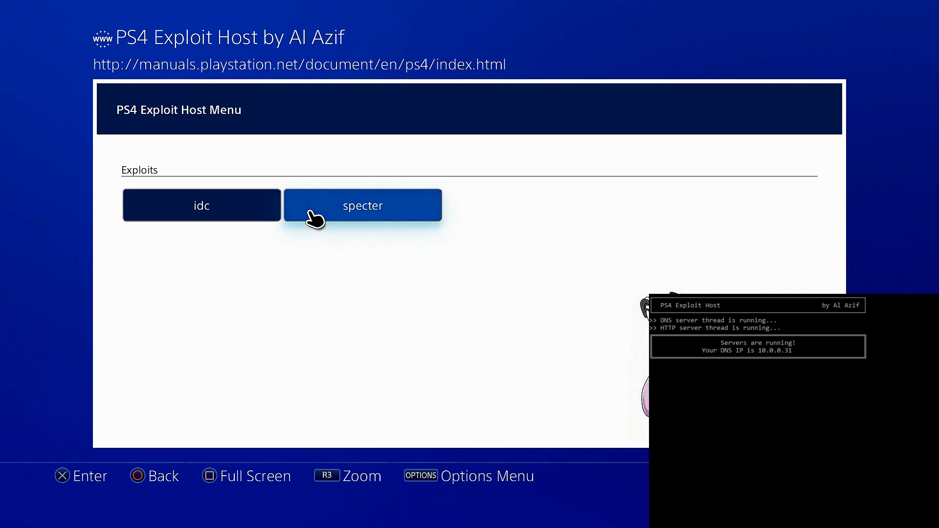
# Select specter in the PS4 Exploit Host Menu so the loader waits for a payload
pyautogui.click(362, 205)
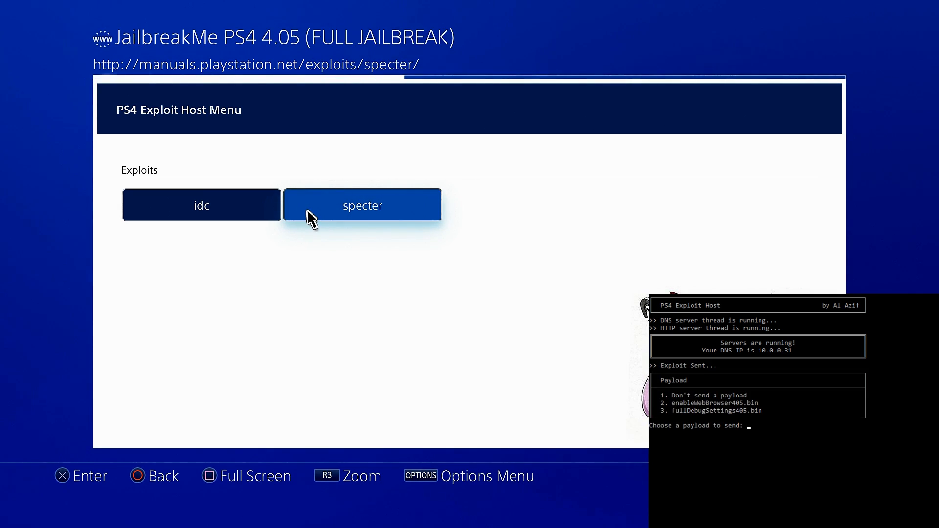
pyautogui.click(362, 204)
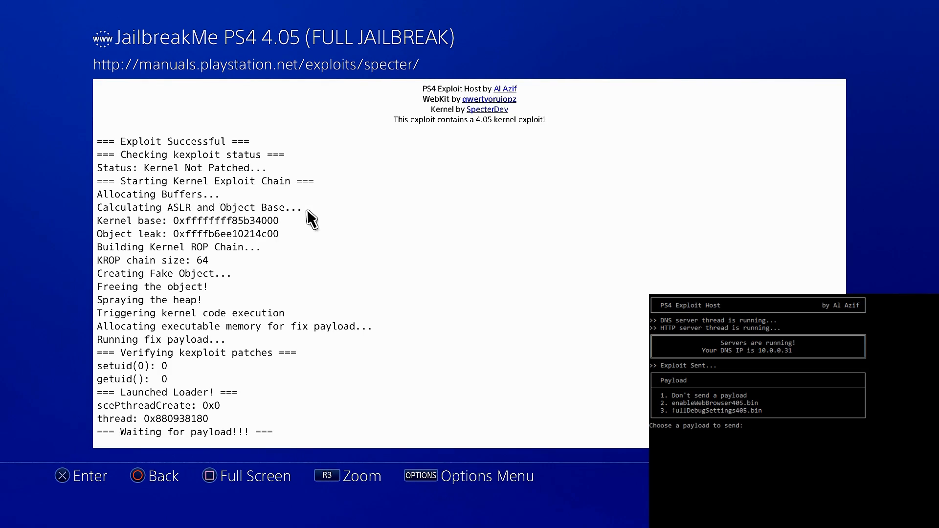
# Send fullDebugSettings405.bin with option 3, then answer 2 to the send-another prompt
pyautogui.write('3')
pyautogui.write('y')
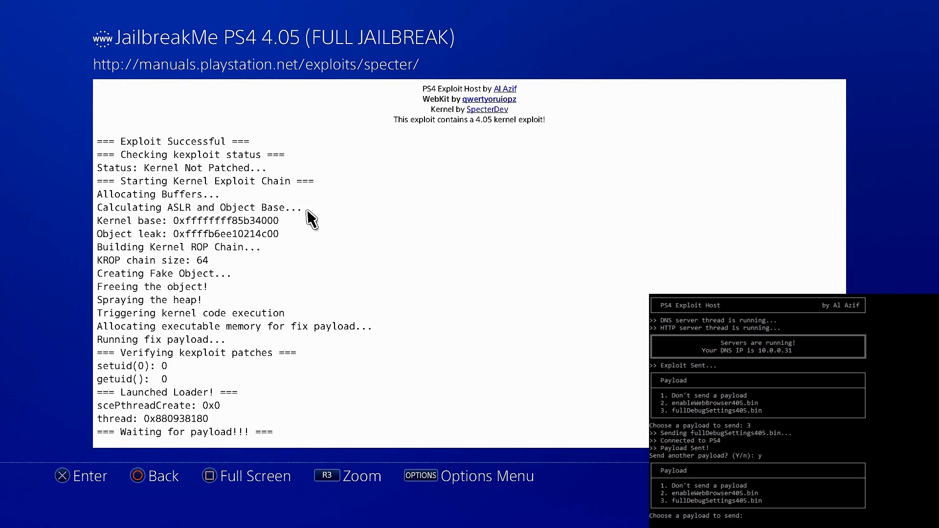
pyautogui.write('2')
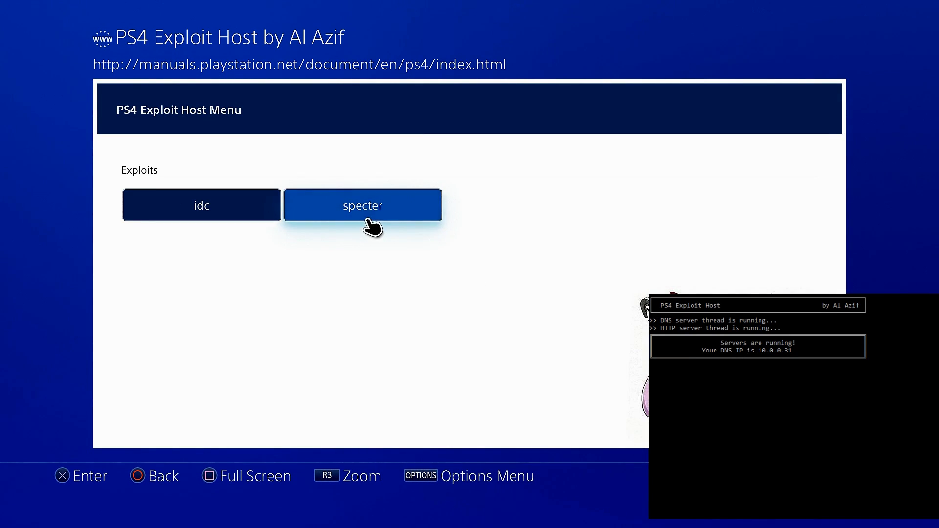
pyautogui.moveTo(364, 207)
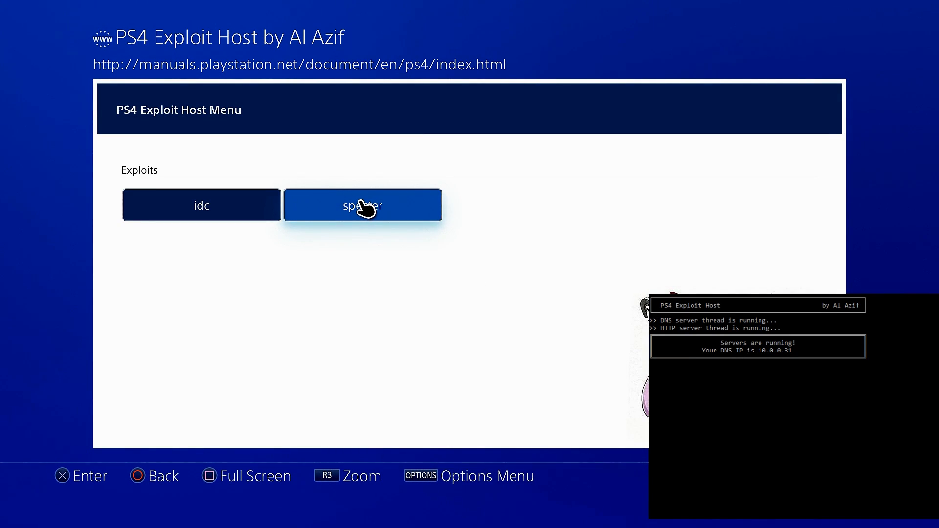
# Relaunch the specter exploit from the host menu and deliver payload 3 so Debug Settings appears
pyautogui.click(362, 204)
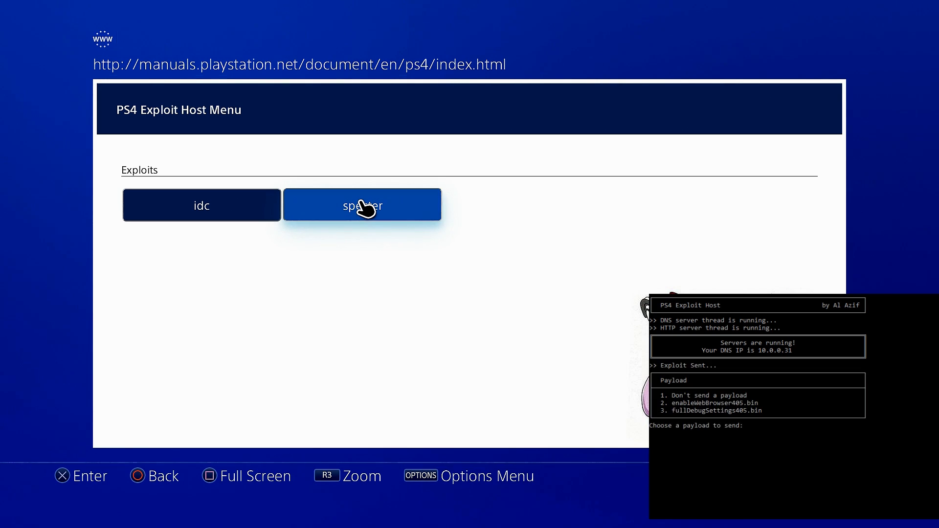
pyautogui.click(362, 205)
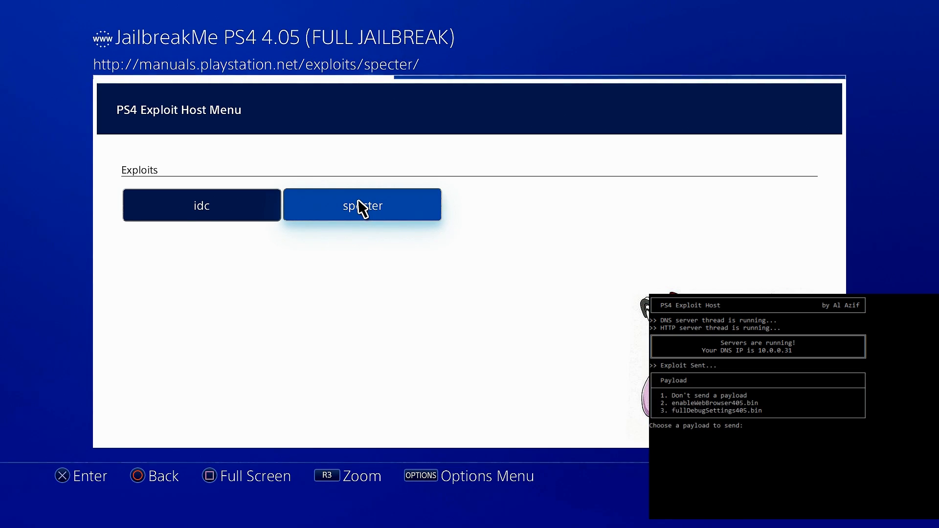
pyautogui.click(363, 205)
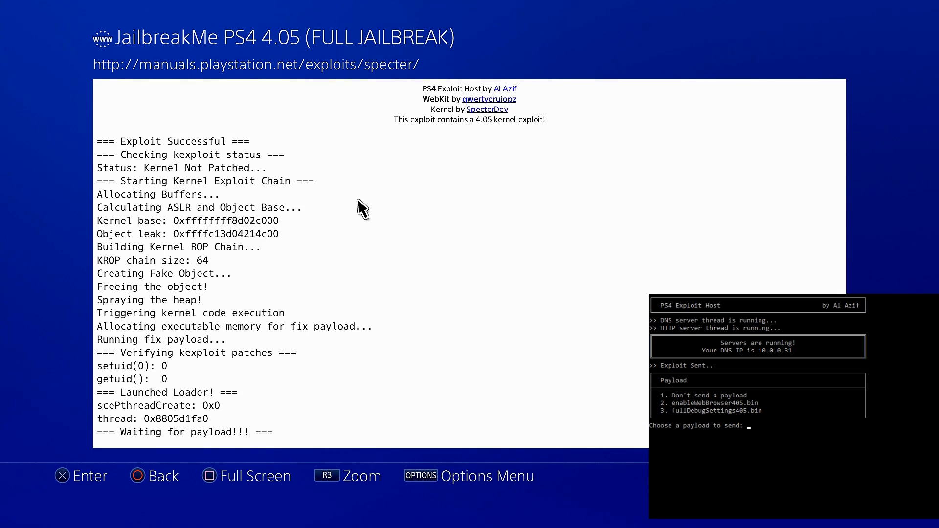
pyautogui.moveTo(819, 486)
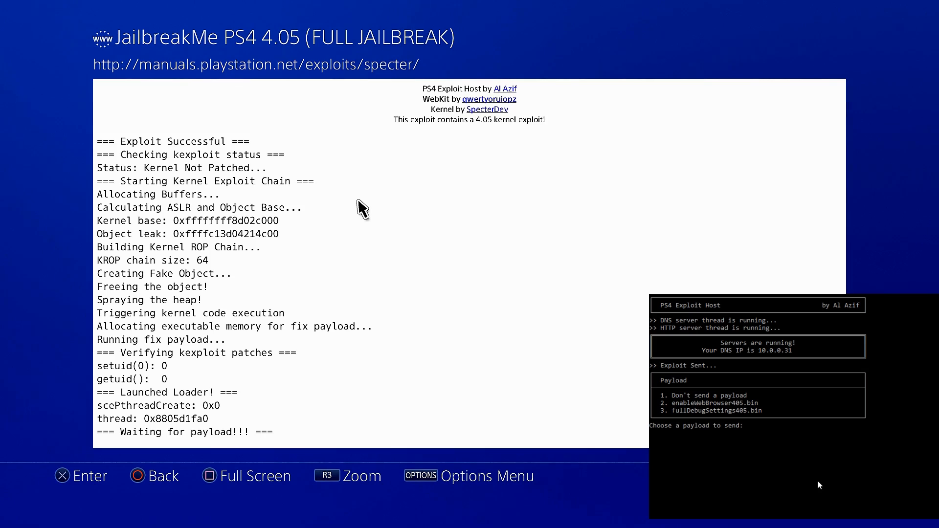
pyautogui.write('3')
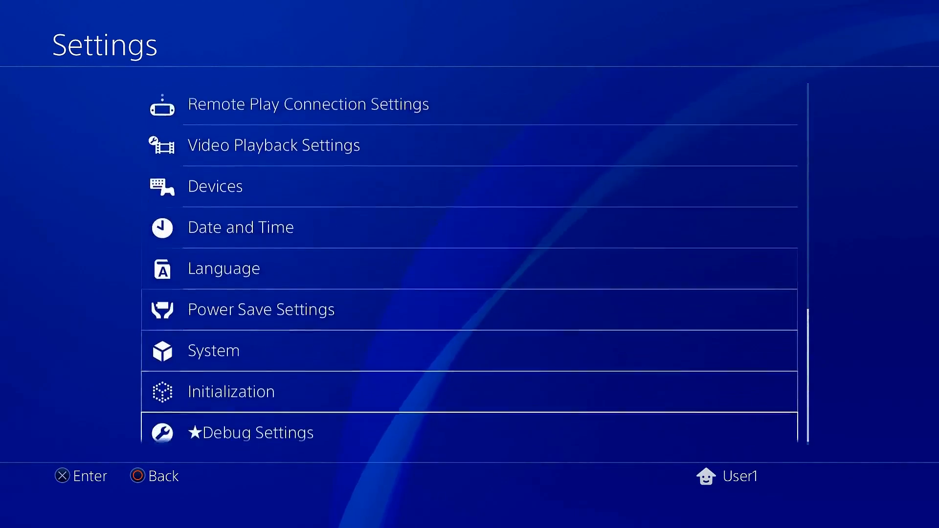
# Scroll through the Debug Settings categories such as Game, System, Hardware and System Update
pyautogui.scroll(-3)
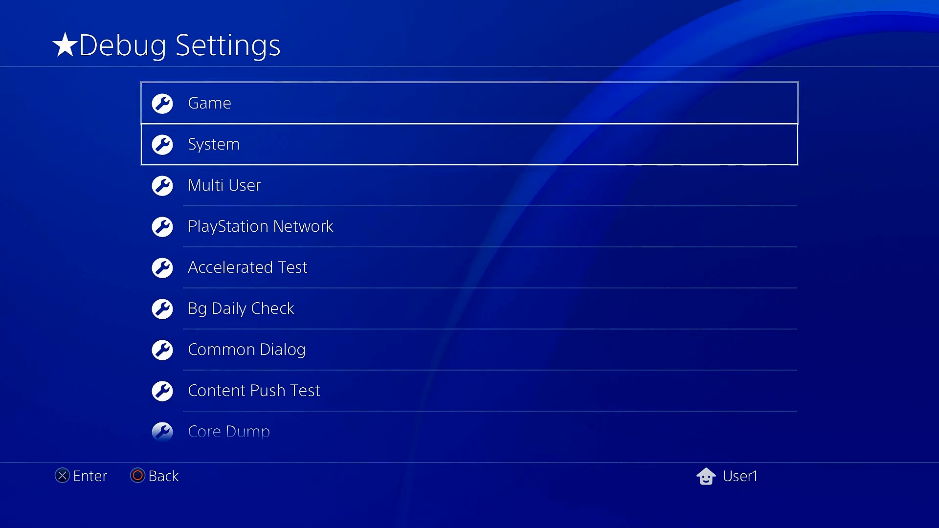
pyautogui.scroll(-3)
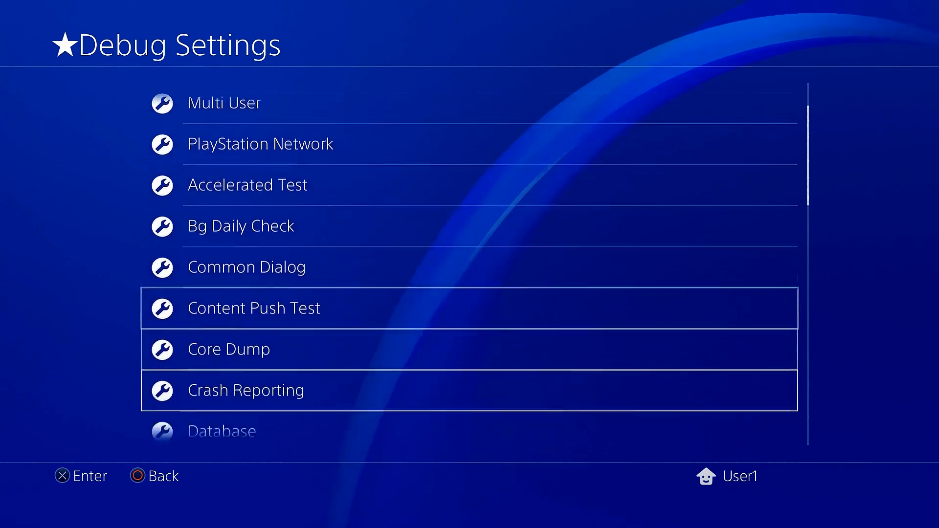
pyautogui.scroll(-3)
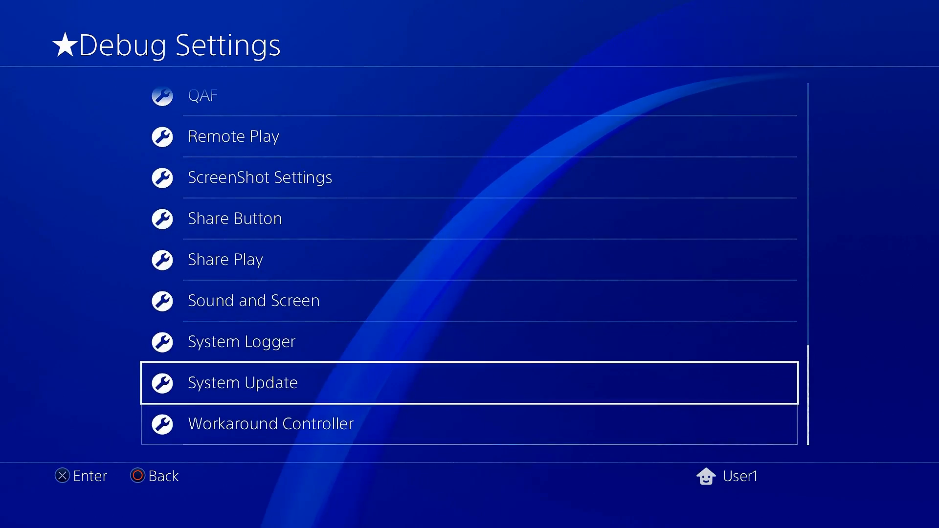
pyautogui.scroll(3)
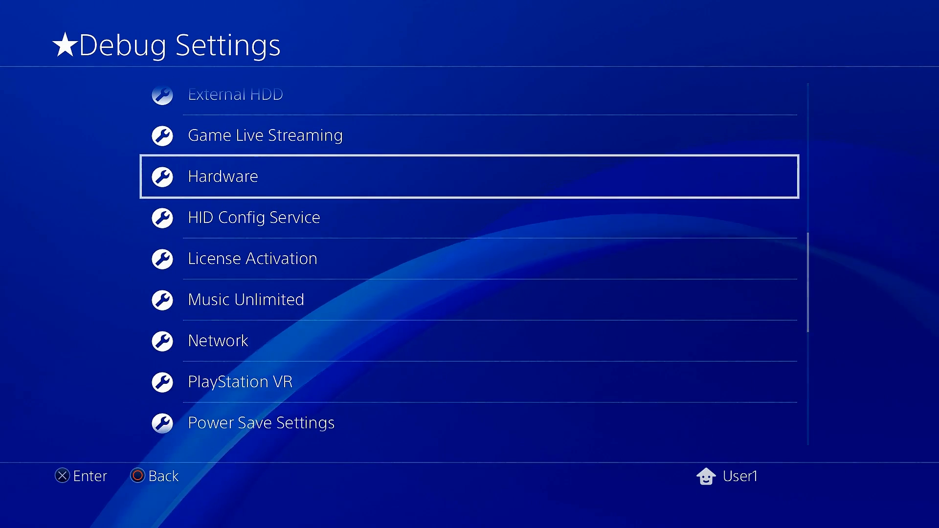
pyautogui.scroll(3)
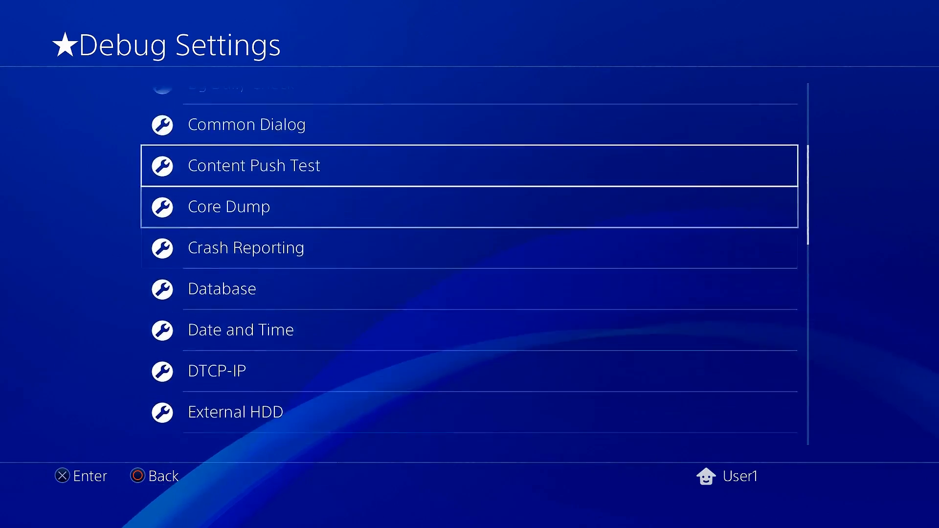
pyautogui.scroll(3)
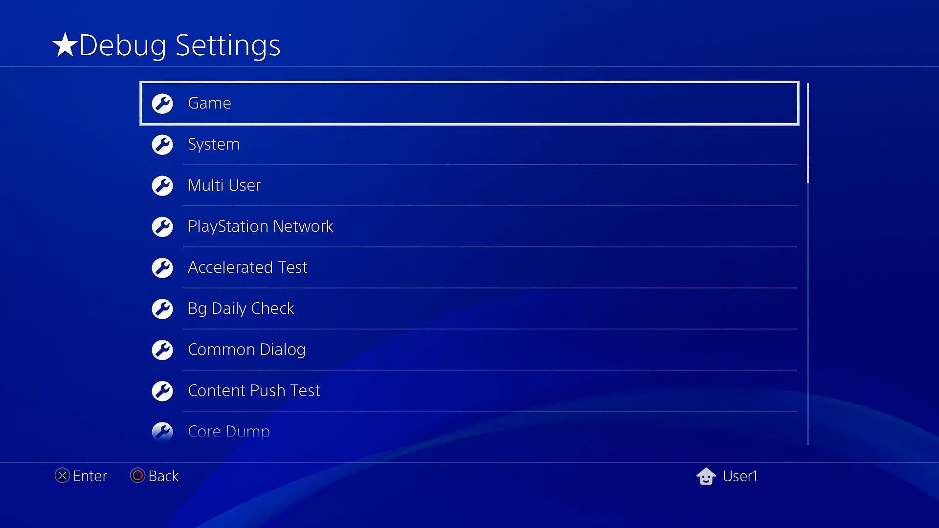